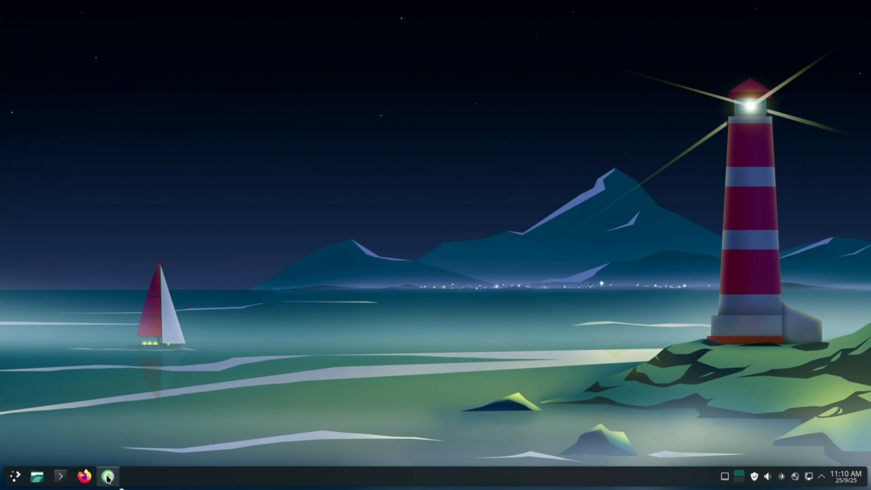
Step: Bring up Pamac and search the packages for 'lutris'
{"action": "left_click", "coordinate": [107, 476]}
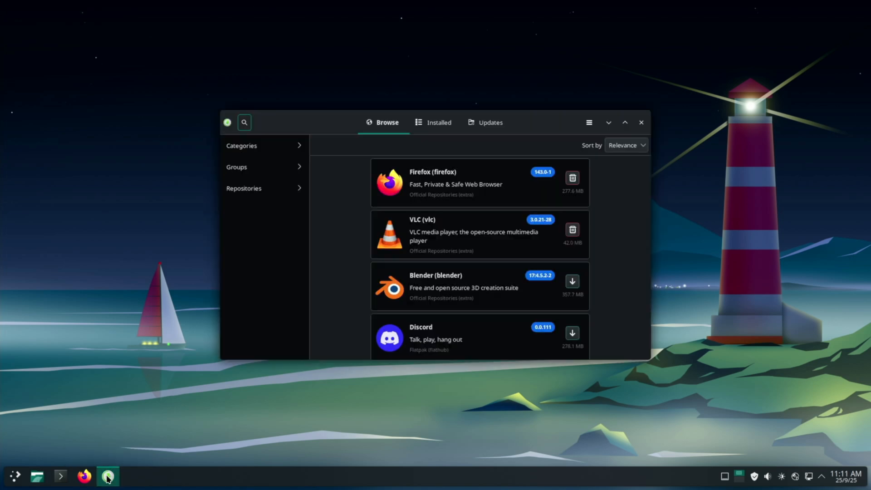
{"action": "left_click", "coordinate": [625, 122]}
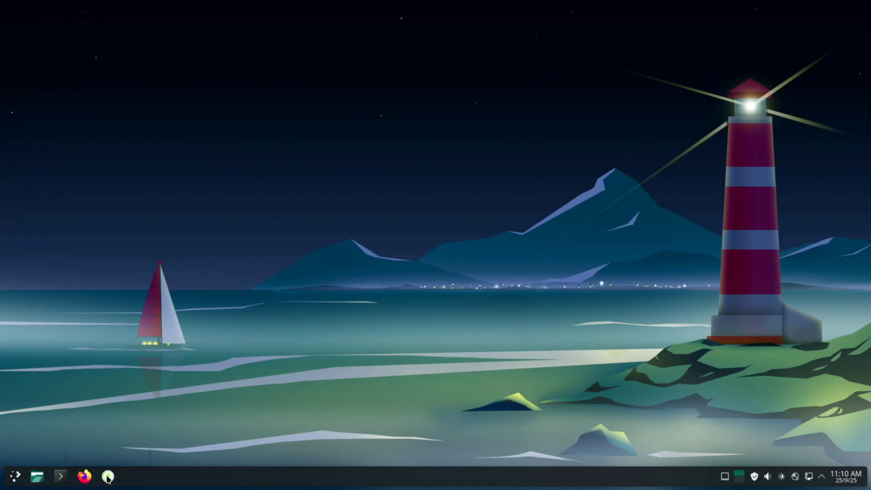
{"action": "mouse_move", "coordinate": [108, 477]}
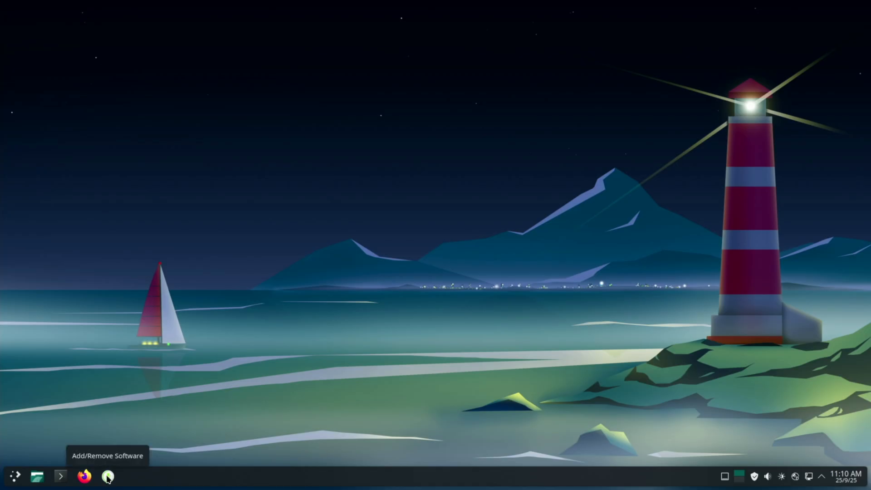
{"action": "mouse_move", "coordinate": [108, 477]}
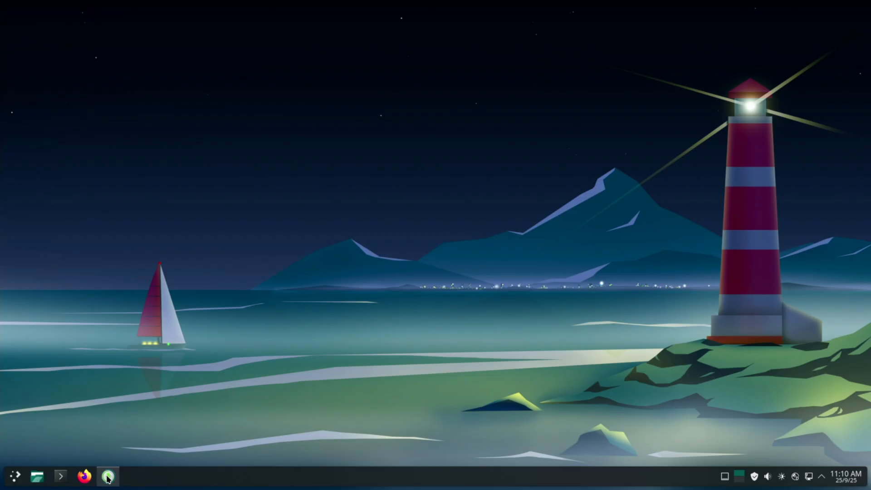
{"action": "left_click", "coordinate": [108, 477]}
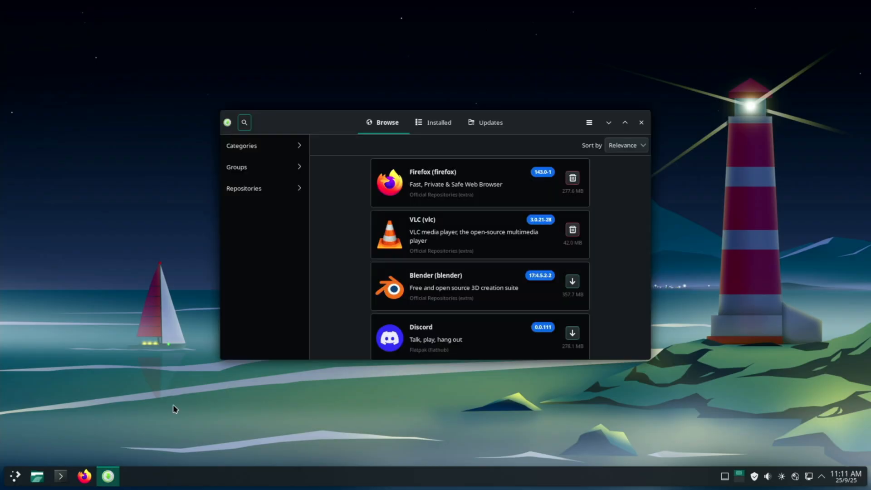
{"action": "left_click", "coordinate": [624, 123]}
{"action": "type", "text": "lut"}
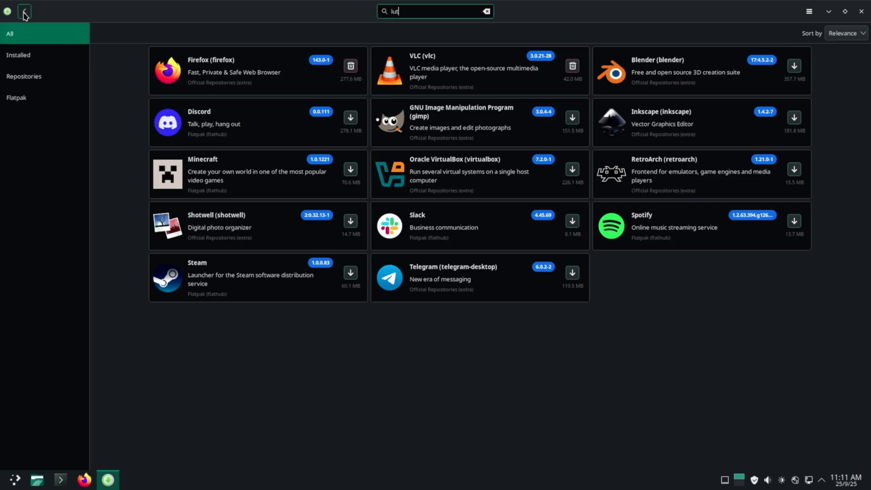
{"action": "type", "text": "ris"}
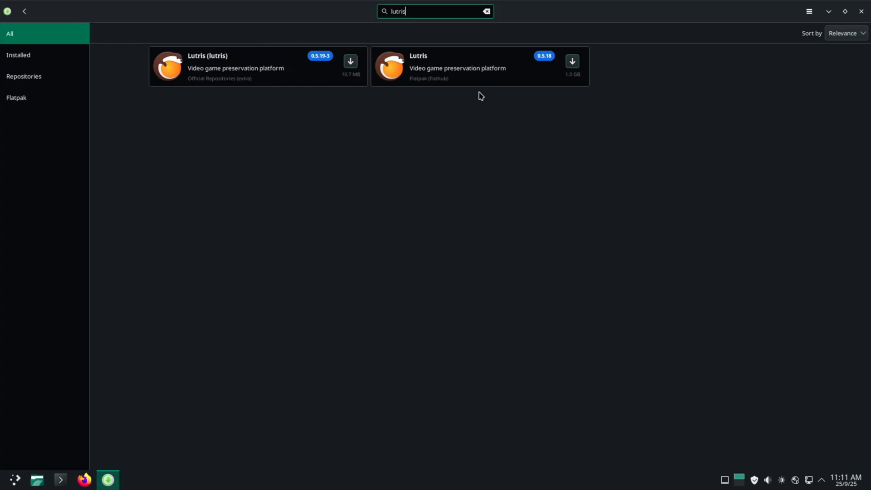
{"action": "mouse_move", "coordinate": [501, 41]}
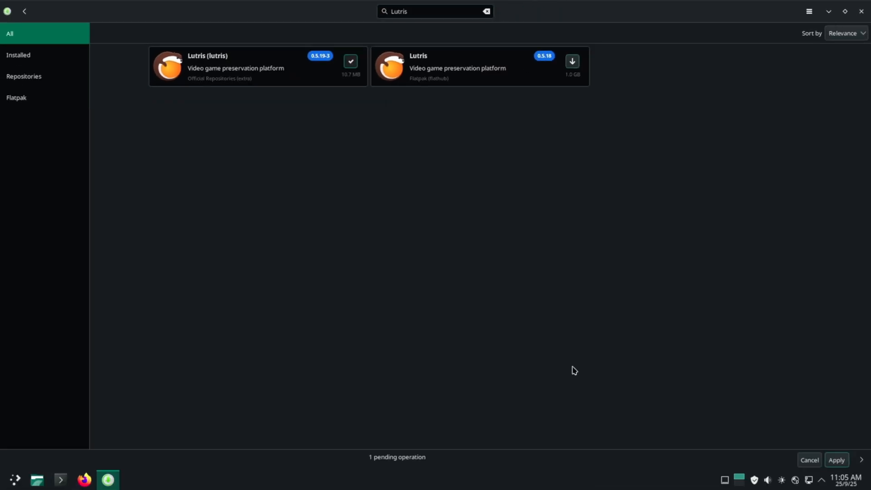
Step: Start applying the repository Lutris install, then cancel at the optional dependencies dialog
{"action": "left_click", "coordinate": [836, 460]}
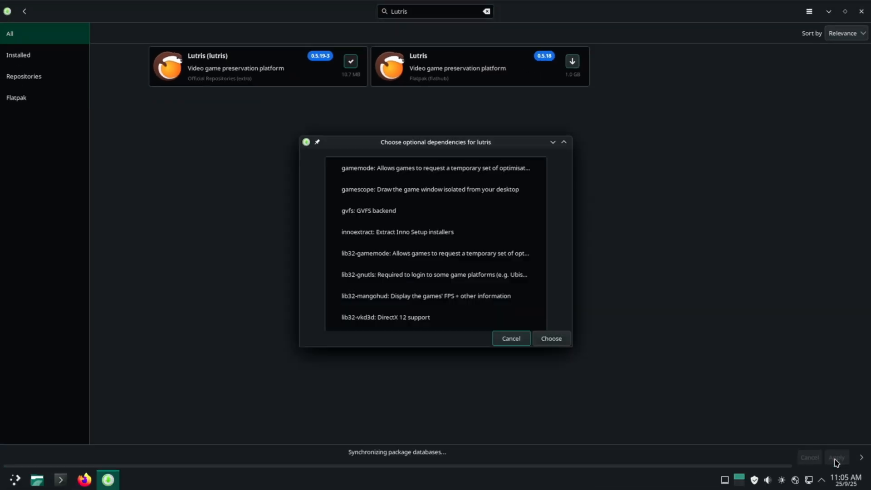
{"action": "left_click", "coordinate": [550, 339]}
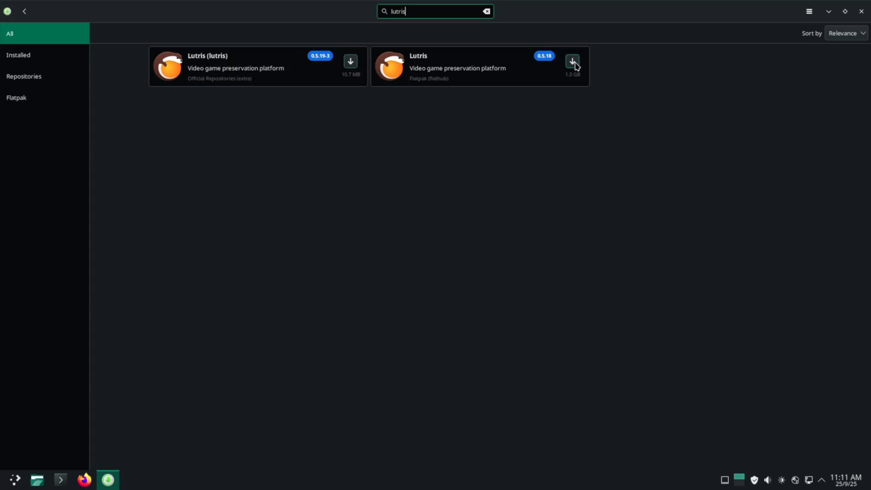
Step: Queue the Flathub Lutris, apply the 337.5 MB transaction and authorise it with the password
{"action": "left_click", "coordinate": [572, 61]}
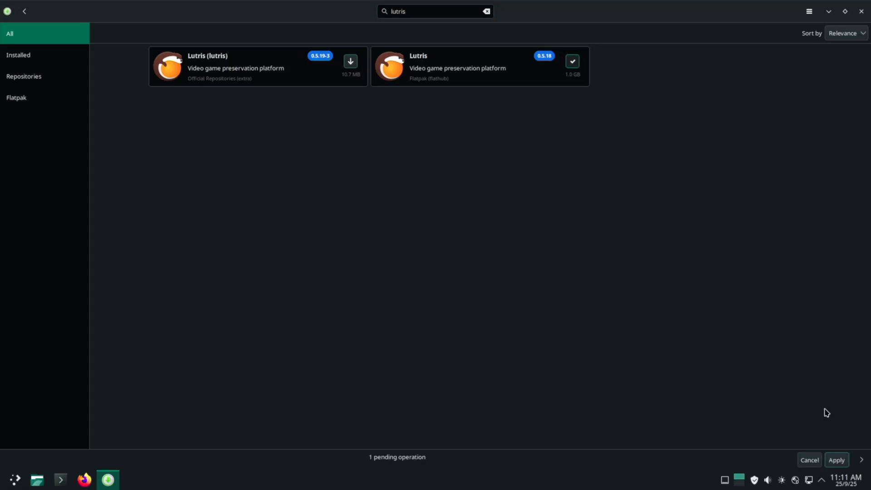
{"action": "left_click", "coordinate": [836, 460]}
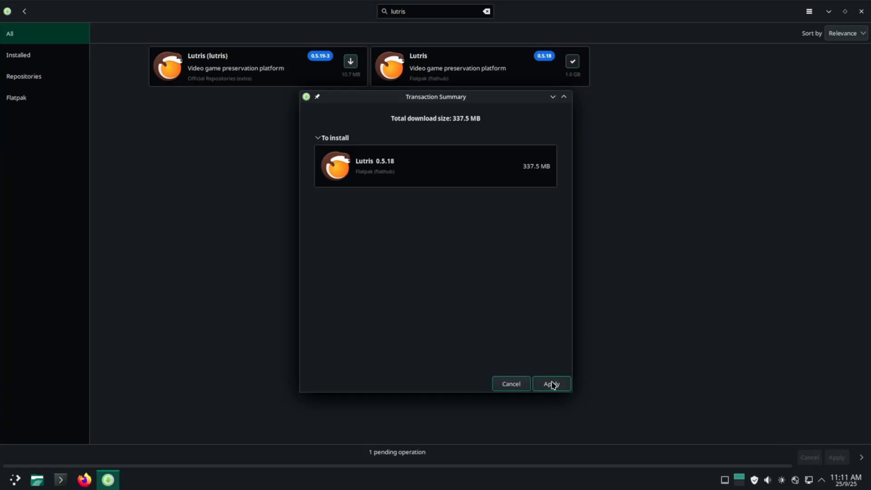
{"action": "left_click", "coordinate": [551, 384]}
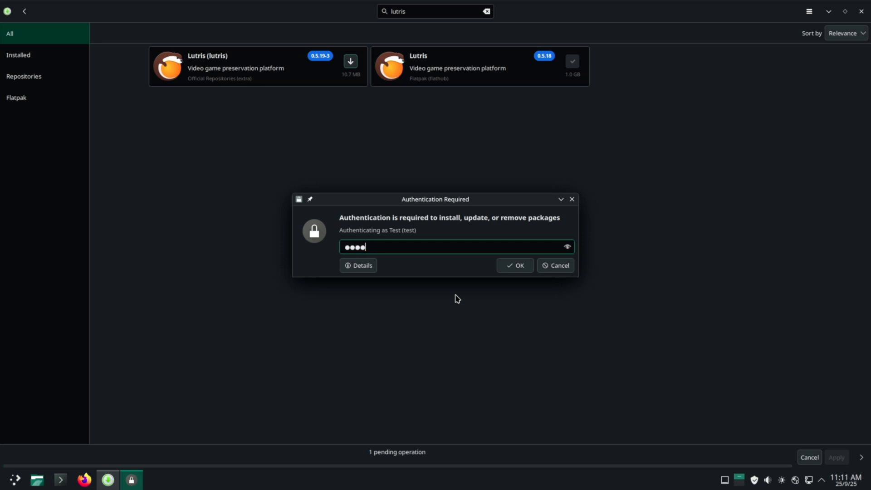
{"action": "left_click", "coordinate": [514, 265]}
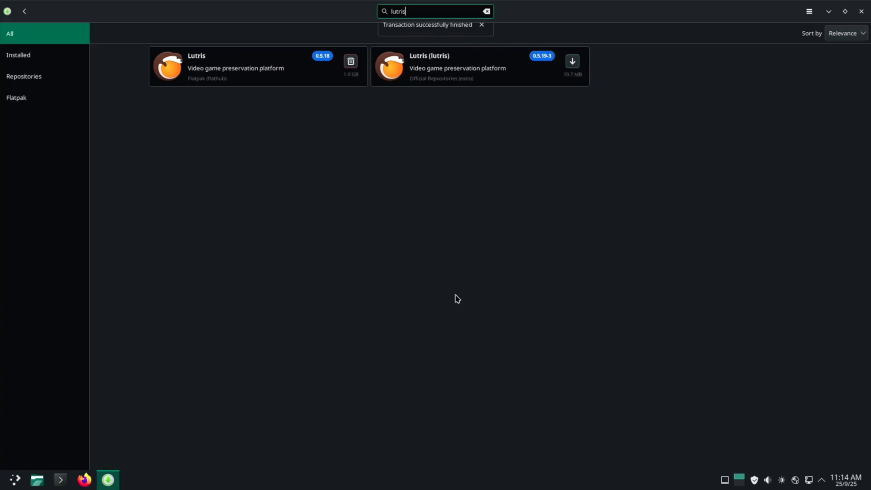
Step: Dismiss the transaction-finished notifications once Lutris 0.5.18 is installed
{"action": "left_click", "coordinate": [481, 25]}
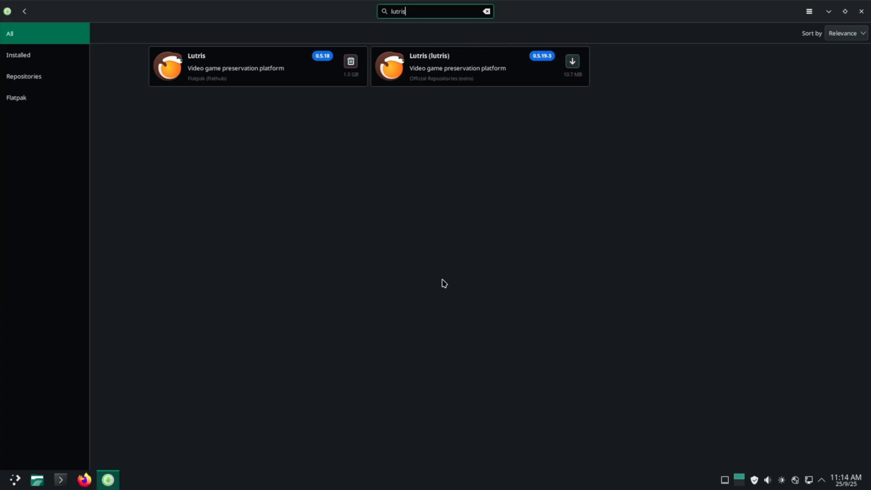
{"action": "mouse_move", "coordinate": [7, 477]}
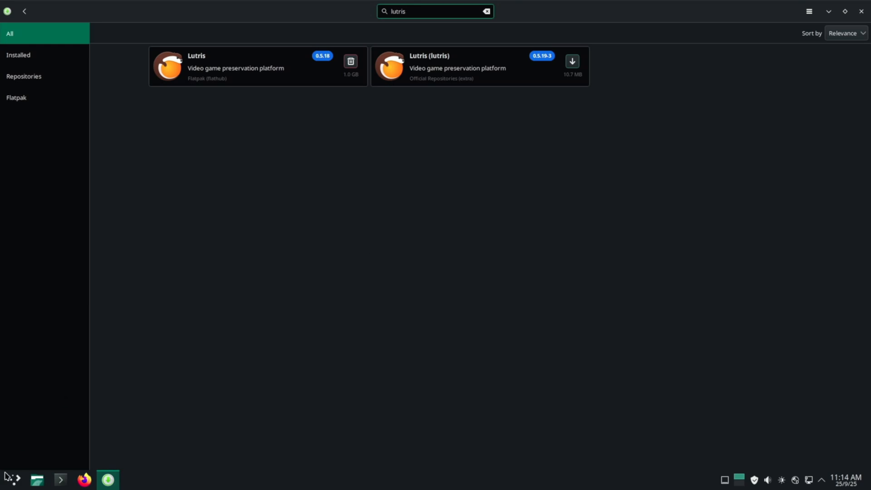
{"action": "left_click", "coordinate": [7, 479]}
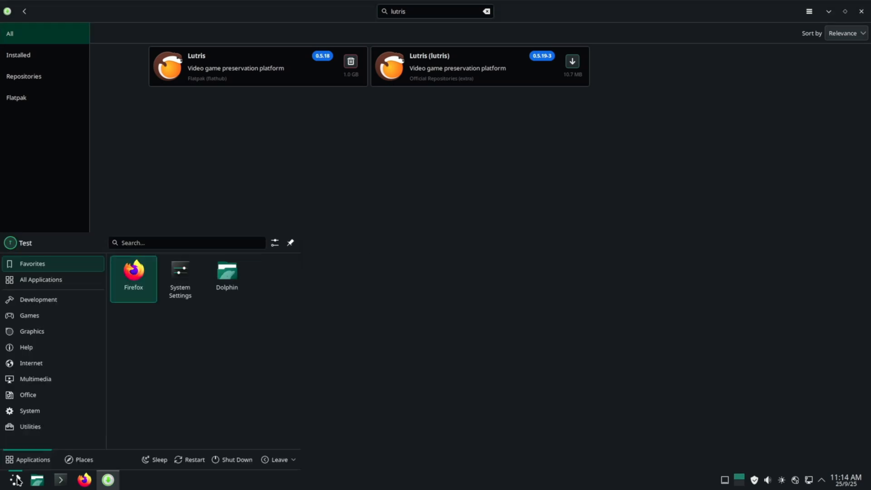
{"action": "left_click", "coordinate": [455, 298]}
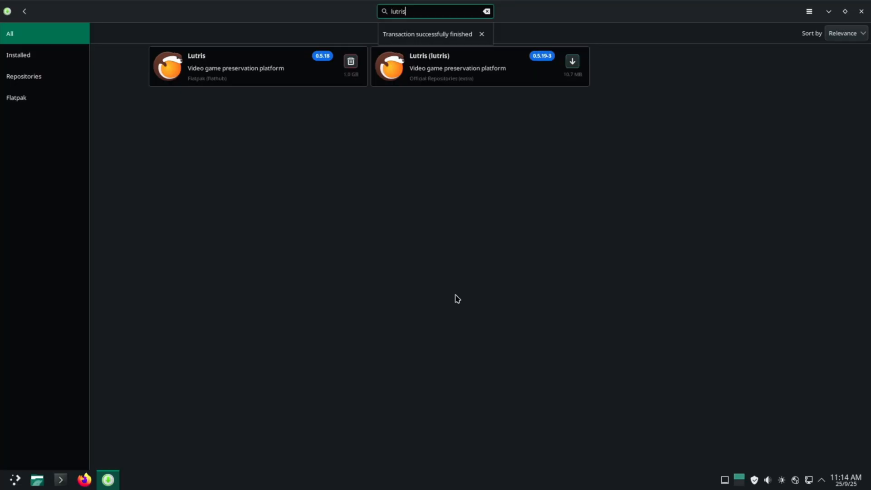
{"action": "left_click", "coordinate": [481, 34]}
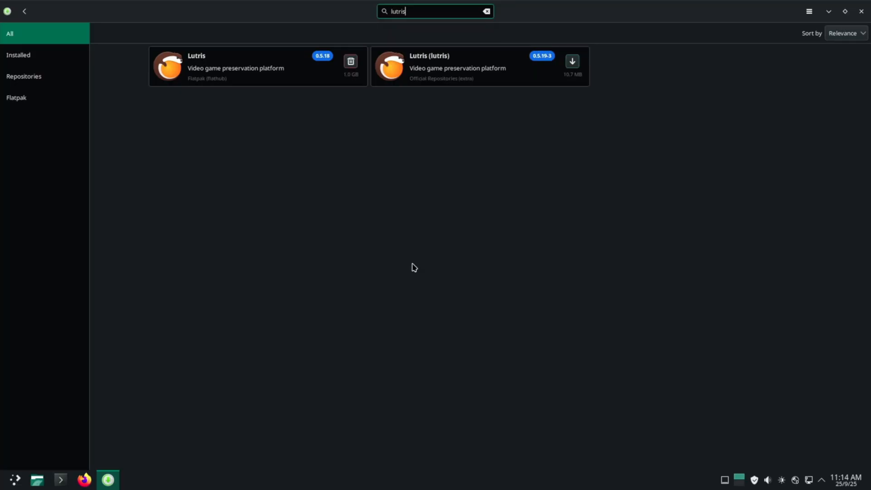
{"action": "mouse_move", "coordinate": [11, 480]}
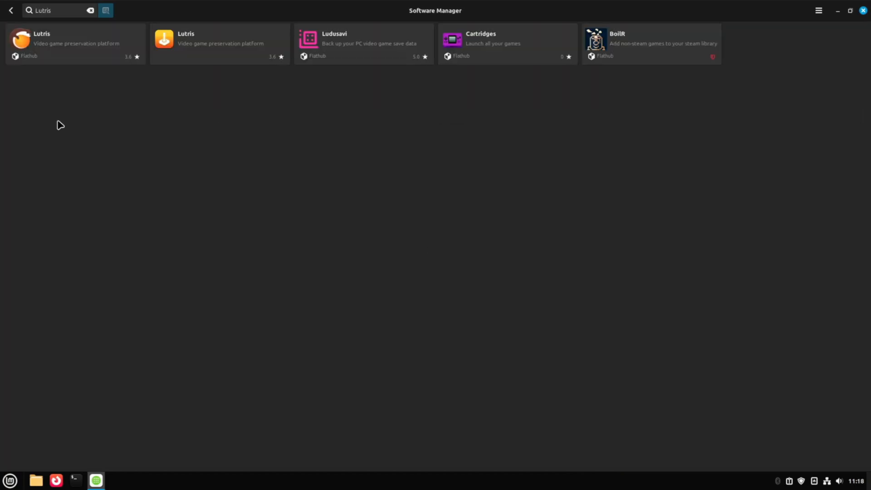
{"action": "mouse_move", "coordinate": [80, 40]}
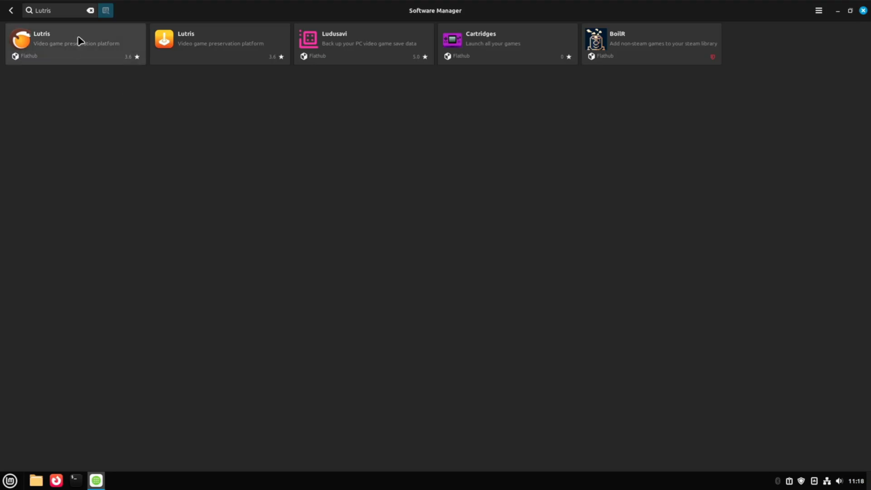
Step: View the Lutris details page in Software Manager, back out and reopen it
{"action": "left_click", "coordinate": [75, 44]}
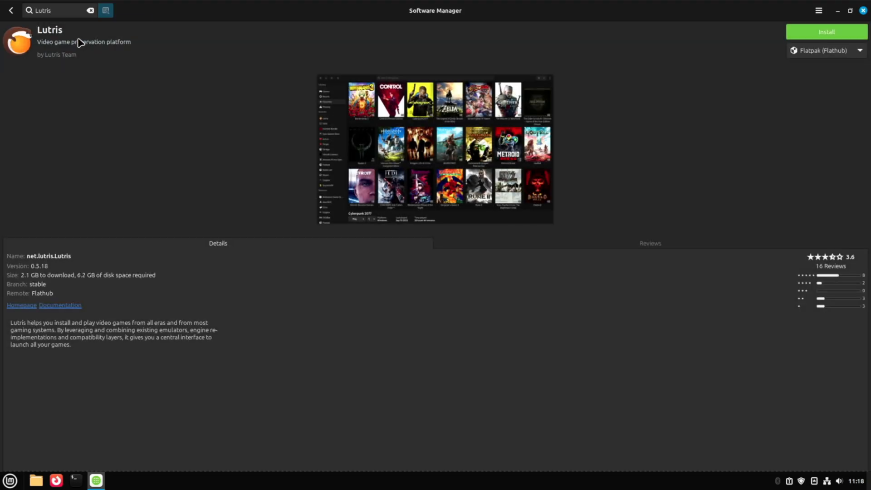
{"action": "mouse_move", "coordinate": [726, 139]}
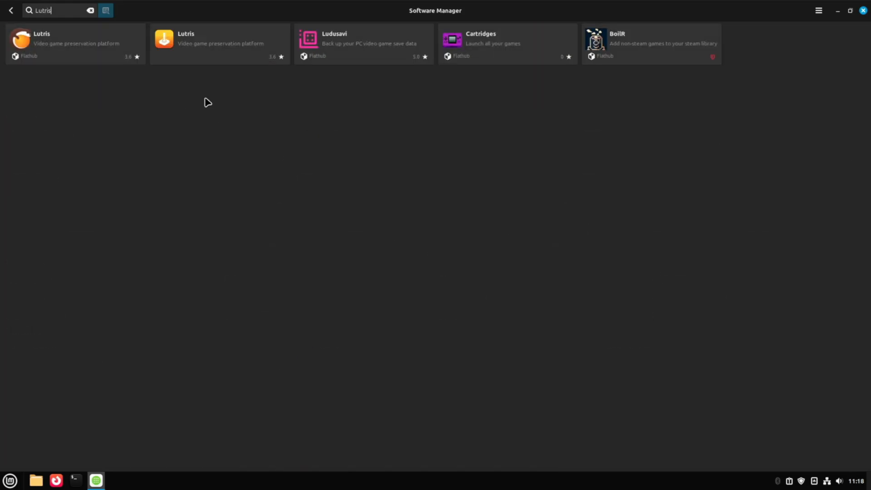
{"action": "mouse_move", "coordinate": [78, 42]}
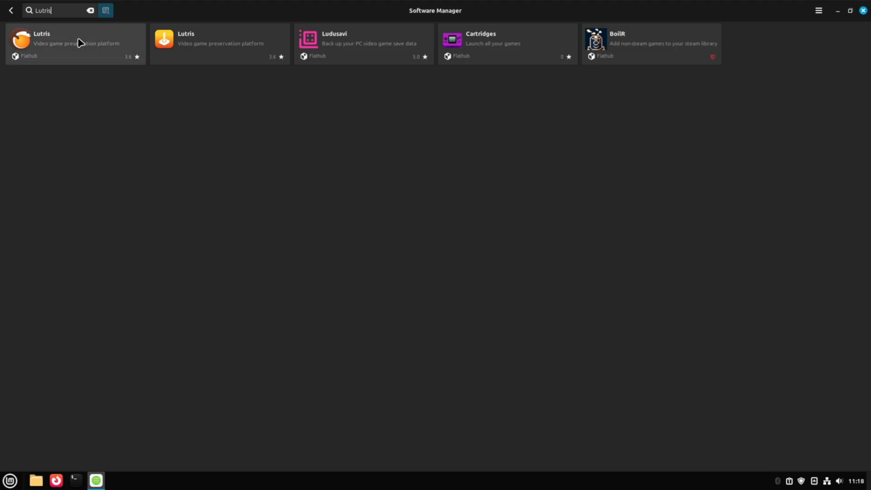
{"action": "left_click", "coordinate": [75, 44]}
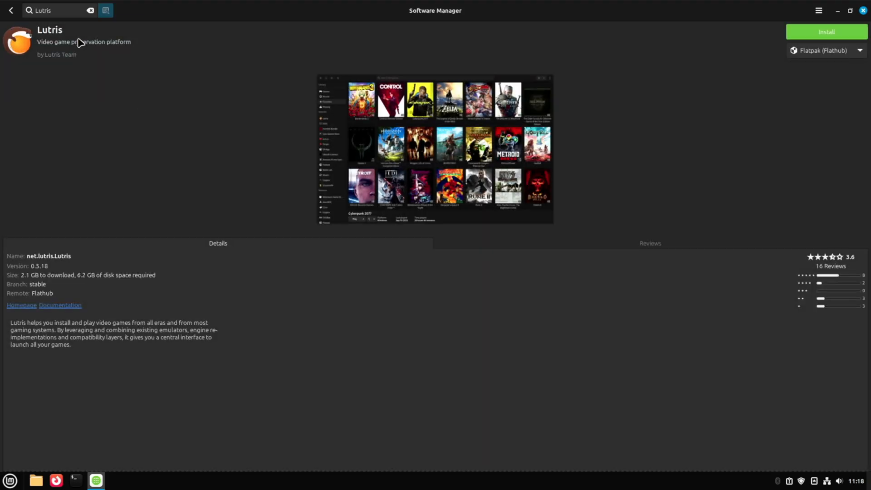
{"action": "mouse_move", "coordinate": [727, 139]}
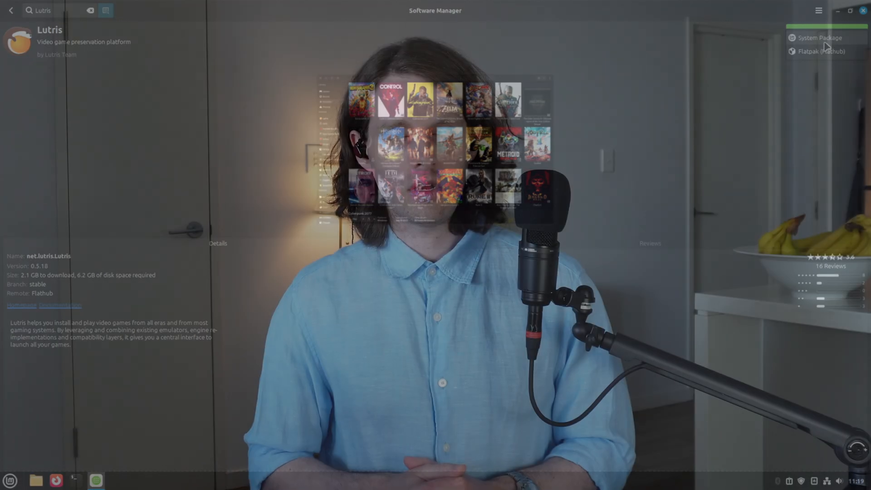
Step: Scroll the lutris.net Downloads page down to the Tarball and Source section and back up
{"action": "left_click", "coordinate": [21, 305]}
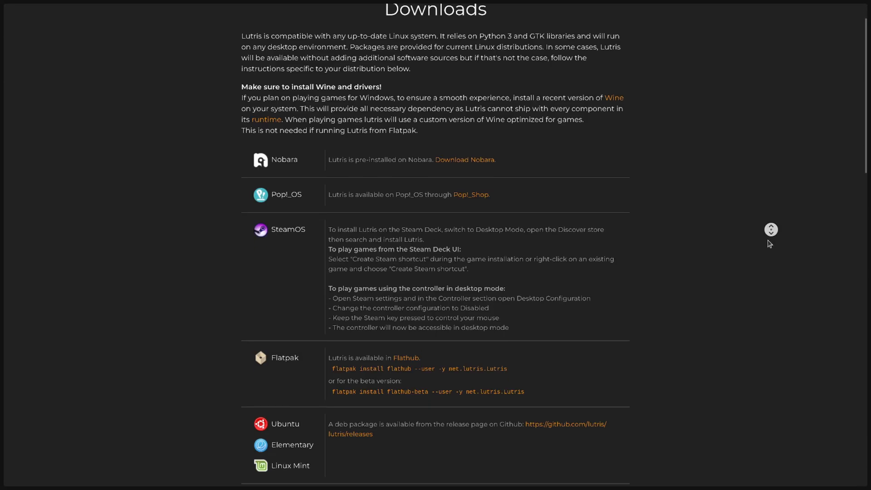
{"action": "scroll", "scroll_direction": "down", "scroll_amount": 3}
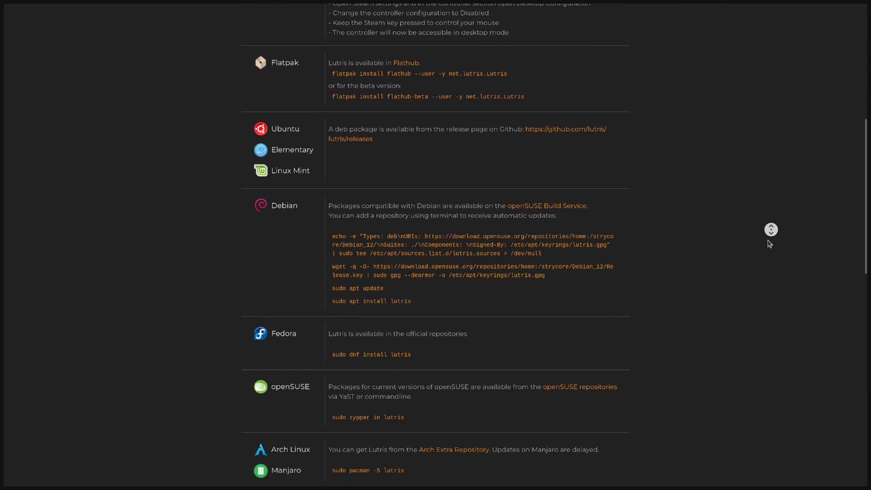
{"action": "scroll", "scroll_direction": "down", "scroll_amount": 3}
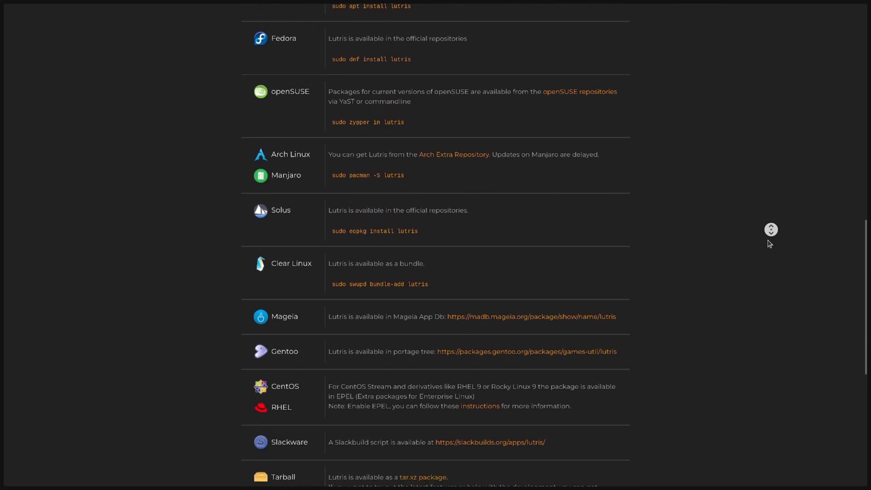
{"action": "scroll", "scroll_direction": "down", "scroll_amount": 3}
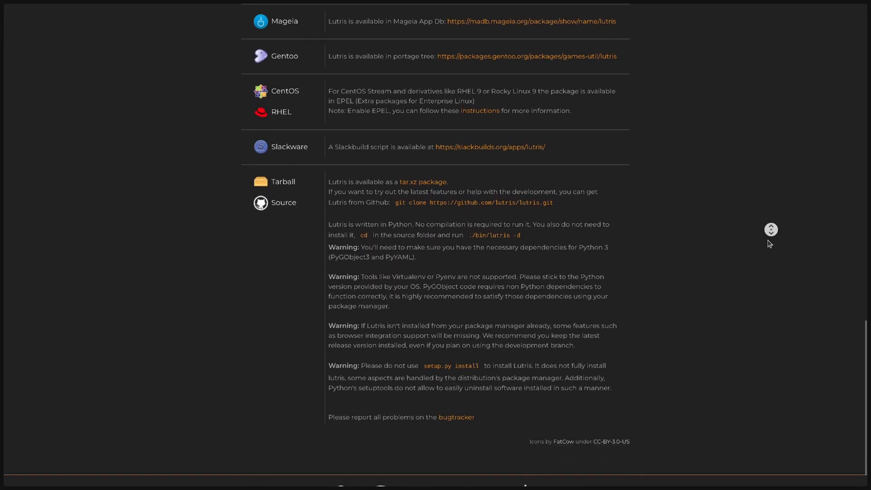
{"action": "scroll", "scroll_direction": "up", "scroll_amount": 3}
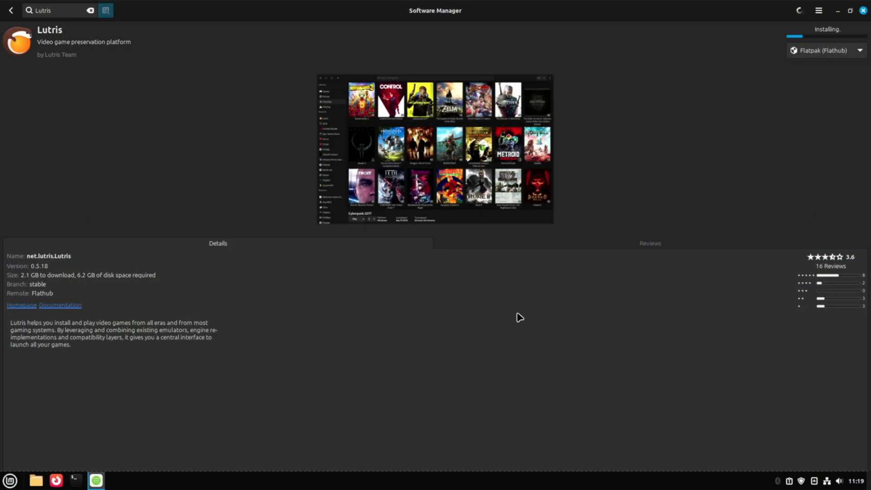
{"action": "mouse_move", "coordinate": [438, 277]}
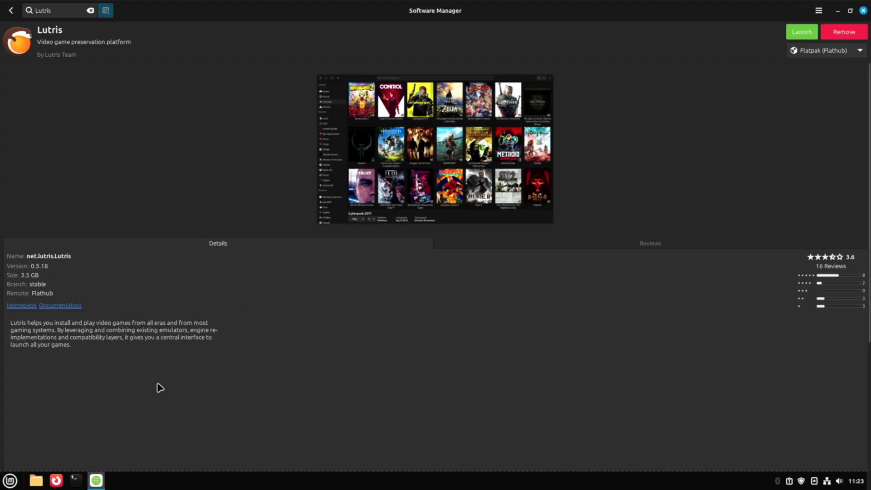
Step: After the Flathub Lutris install finishes, browse the Mint application menu
{"action": "left_click", "coordinate": [9, 480]}
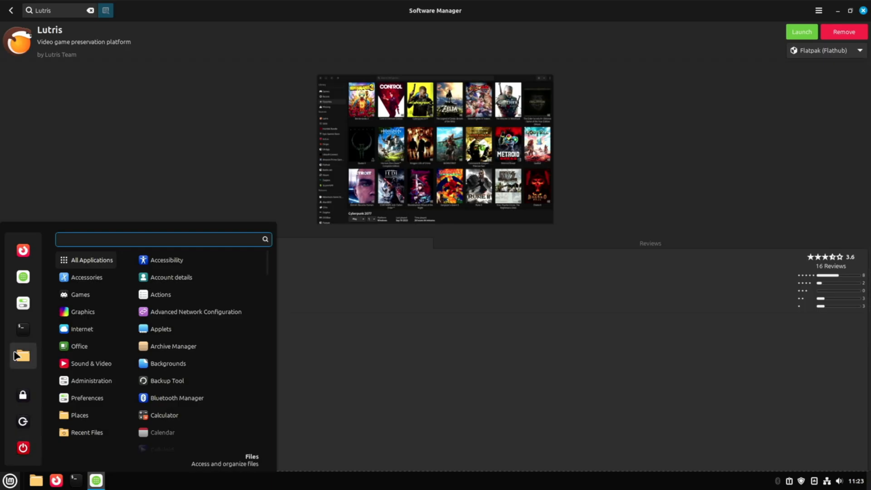
{"action": "left_click", "coordinate": [80, 295]}
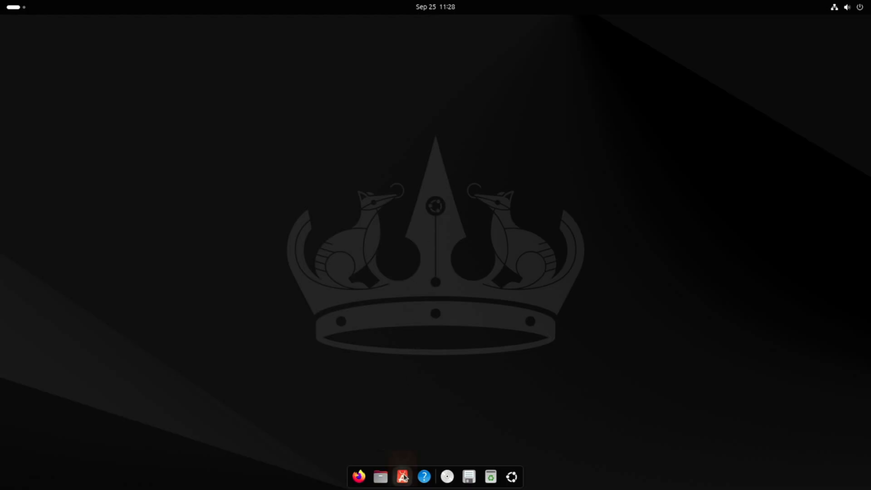
Step: Search Ubuntu App Center for 'Lutris' and check the Snap packages filter on the results
{"action": "left_click", "coordinate": [403, 480]}
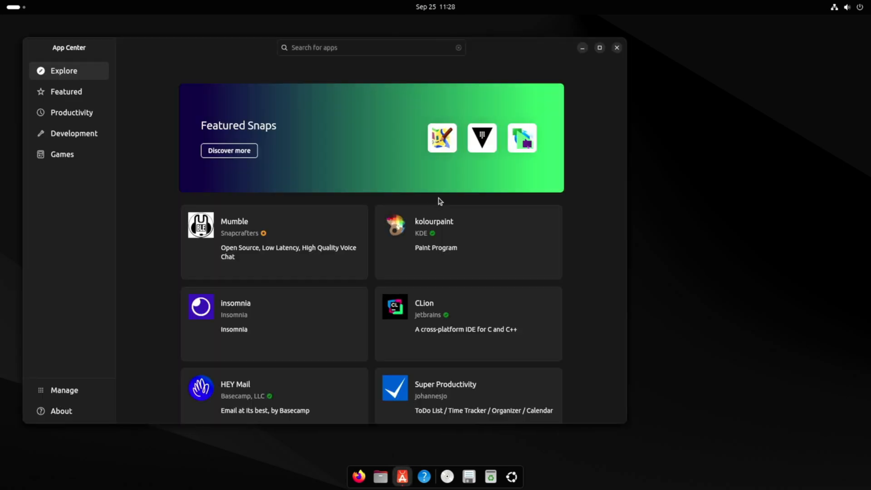
{"action": "left_click", "coordinate": [600, 47]}
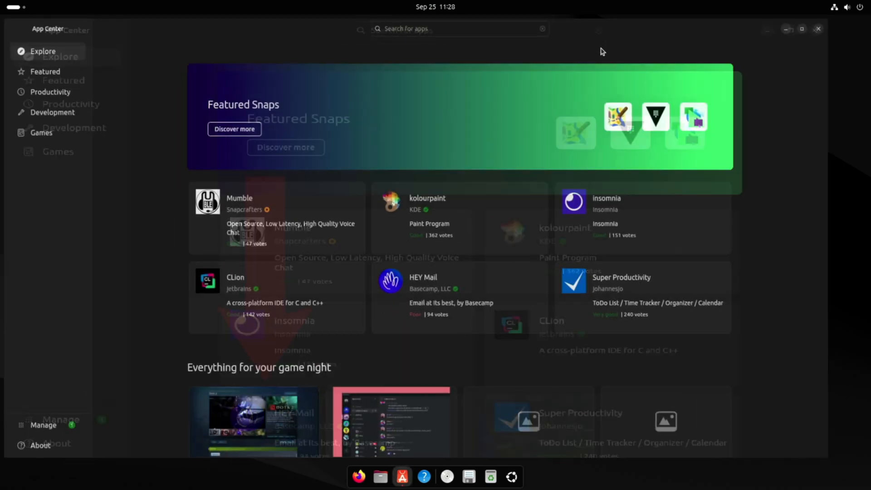
{"action": "left_click", "coordinate": [456, 25]}
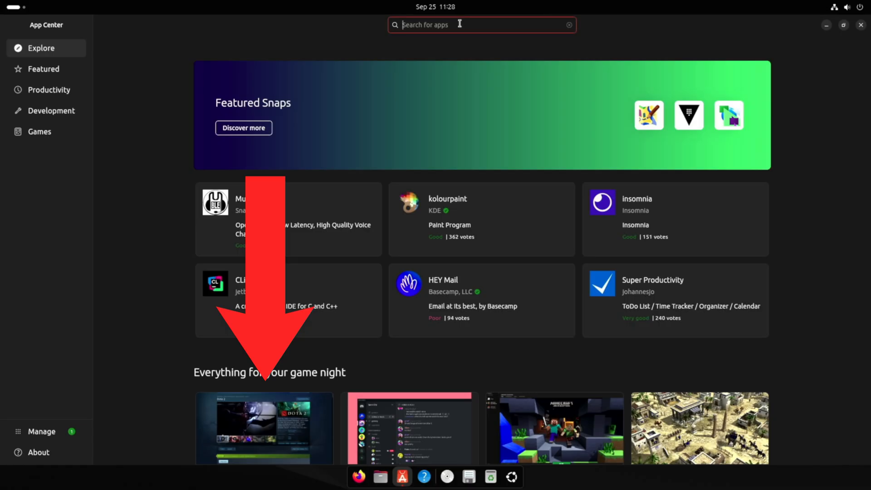
{"action": "left_click", "coordinate": [264, 428]}
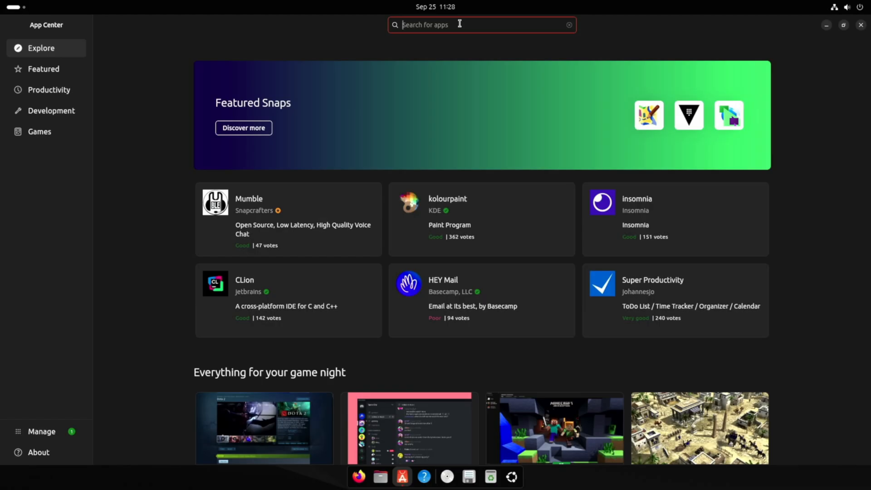
{"action": "type", "text": "Lutris"}
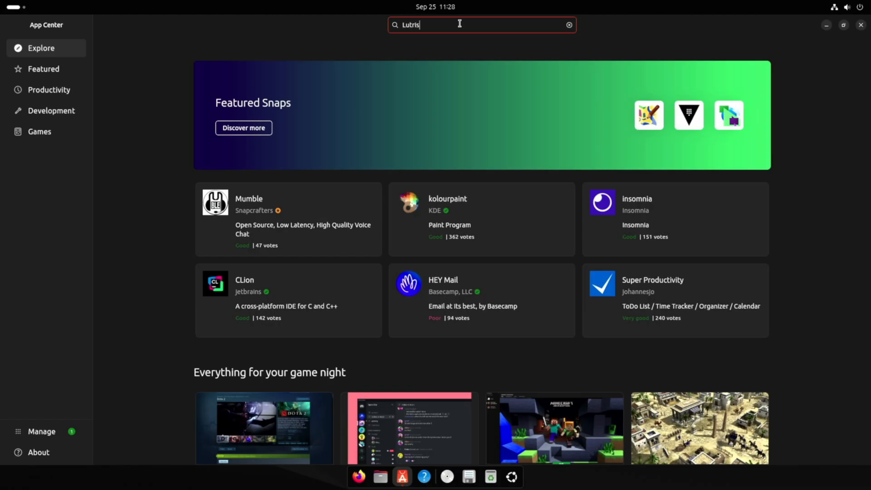
{"action": "key", "text": "Return"}
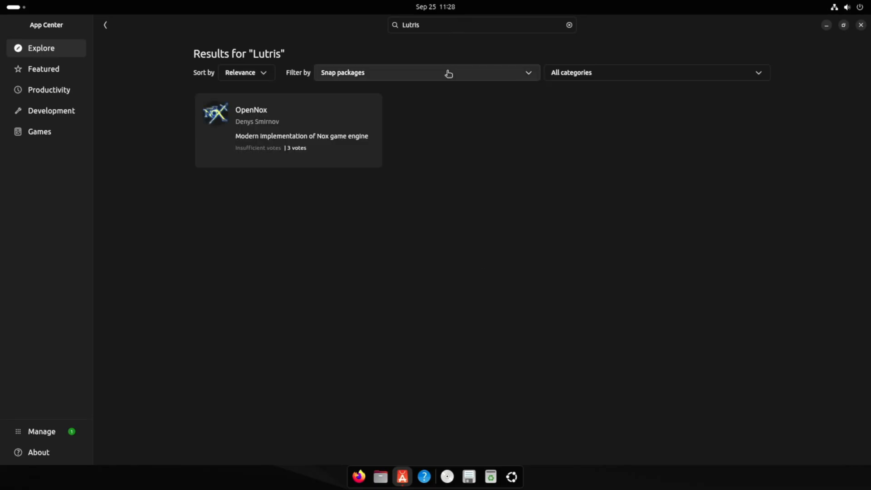
{"action": "left_click", "coordinate": [569, 25]}
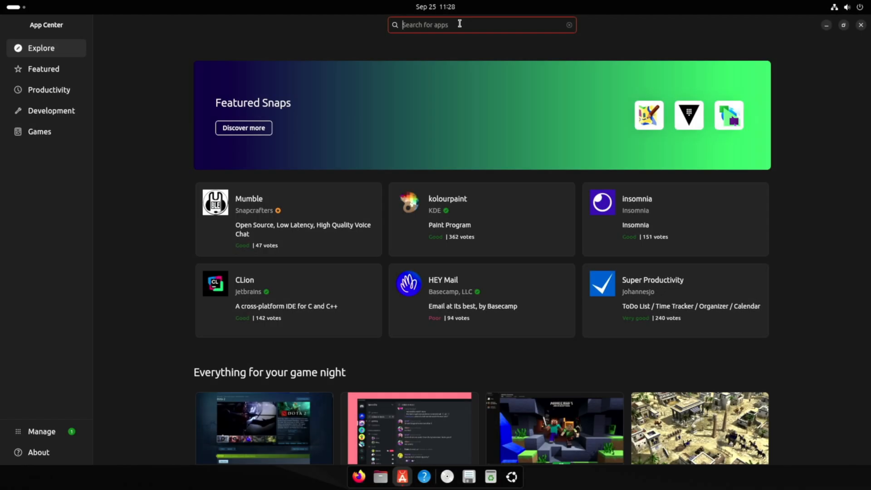
{"action": "type", "text": "Lutris"}
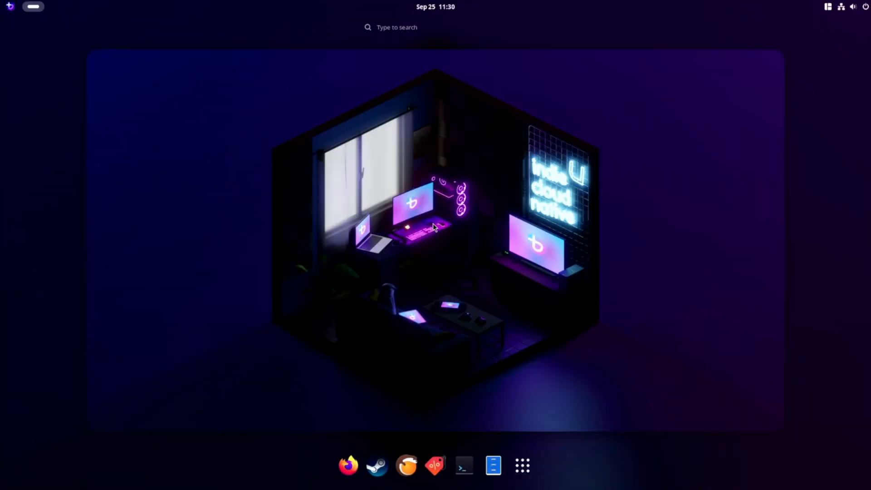
{"action": "mouse_move", "coordinate": [348, 465]}
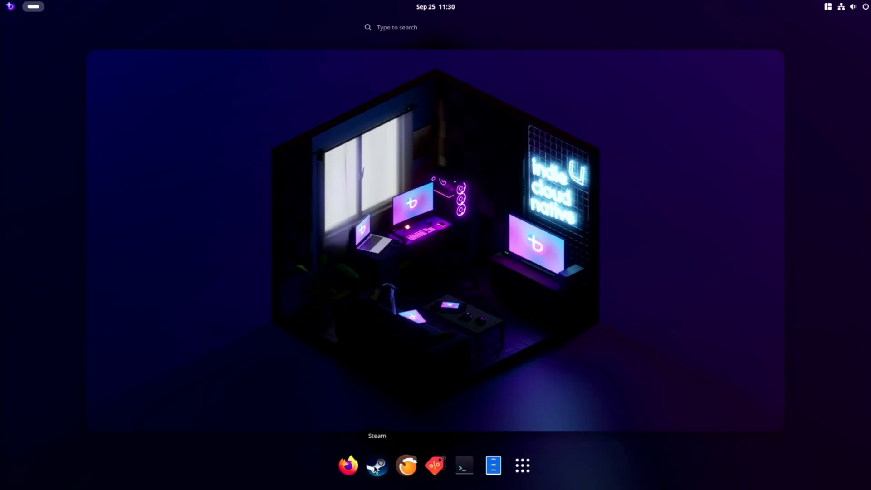
{"action": "mouse_move", "coordinate": [407, 465]}
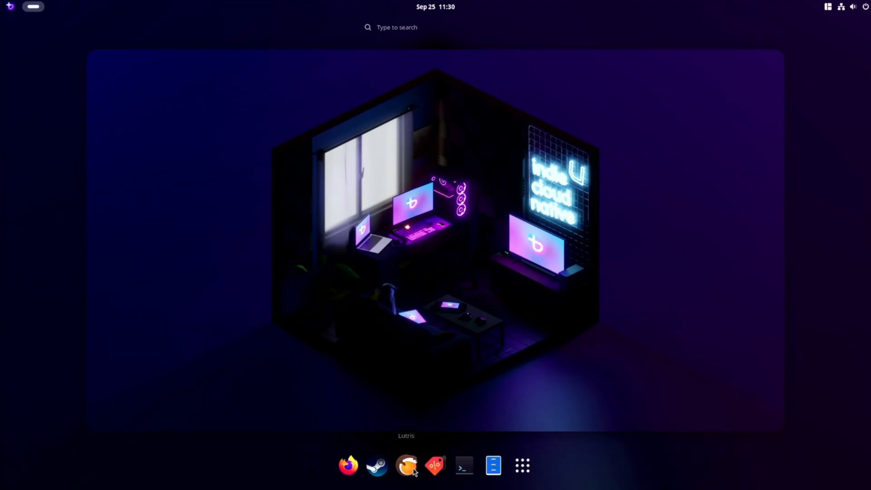
{"action": "mouse_move", "coordinate": [408, 465]}
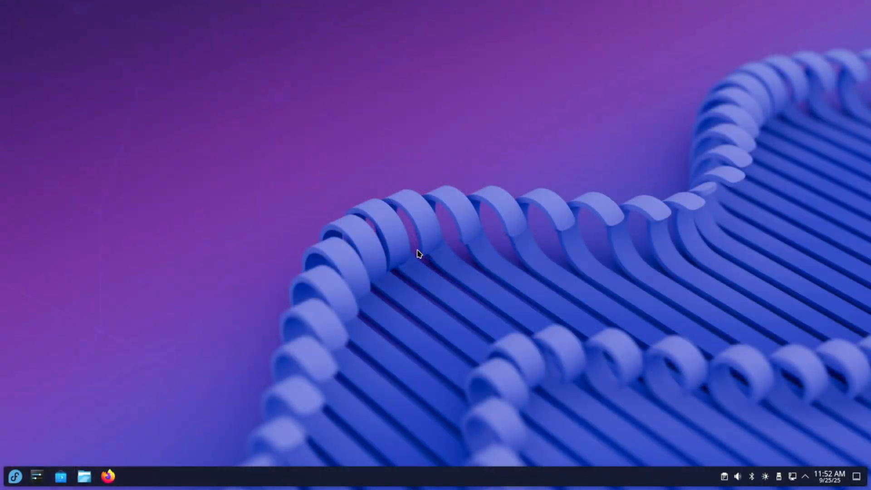
{"action": "mouse_move", "coordinate": [61, 477]}
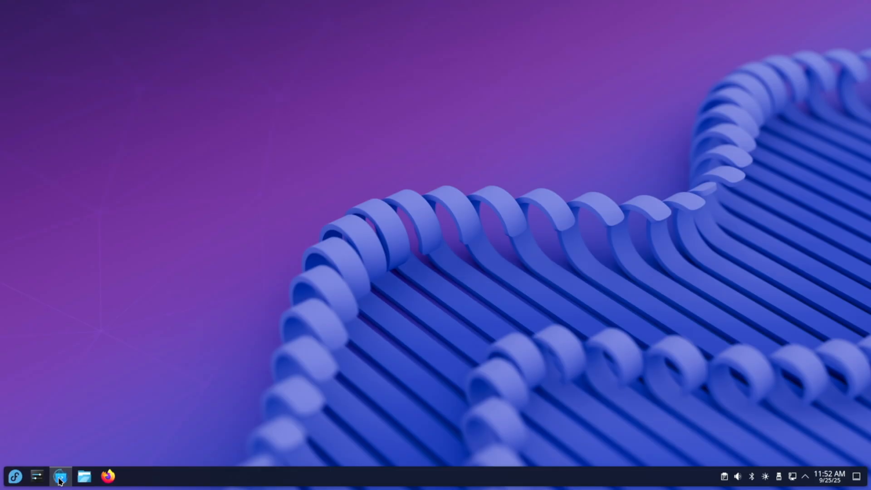
Step: Search KDE Discover for 'Lutris'
{"action": "left_click", "coordinate": [60, 476]}
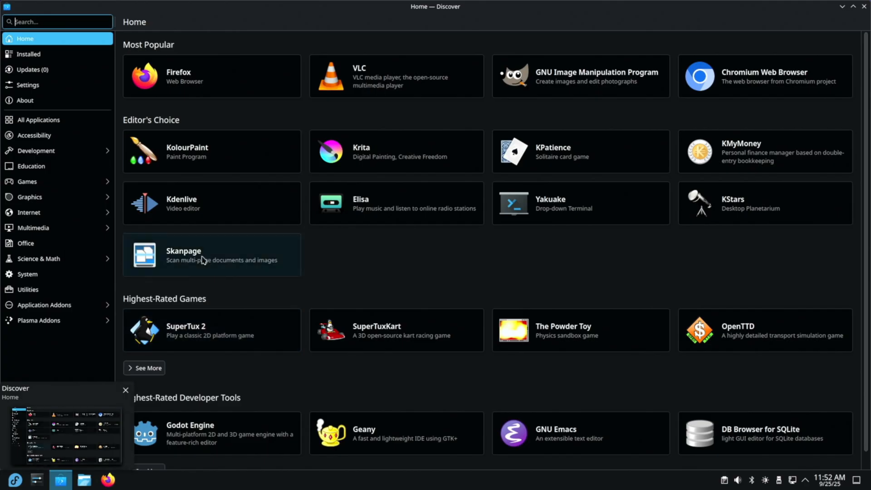
{"action": "left_click", "coordinate": [126, 390]}
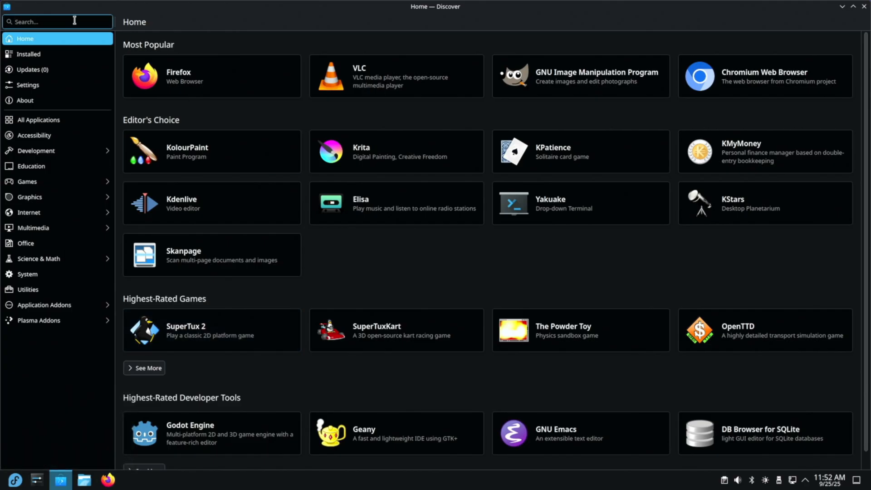
{"action": "type", "text": "Lutris"}
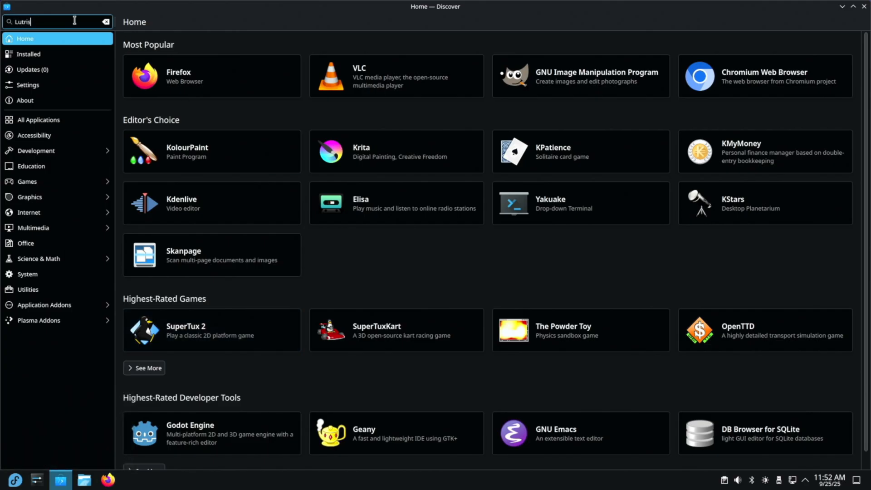
{"action": "key", "text": "Return"}
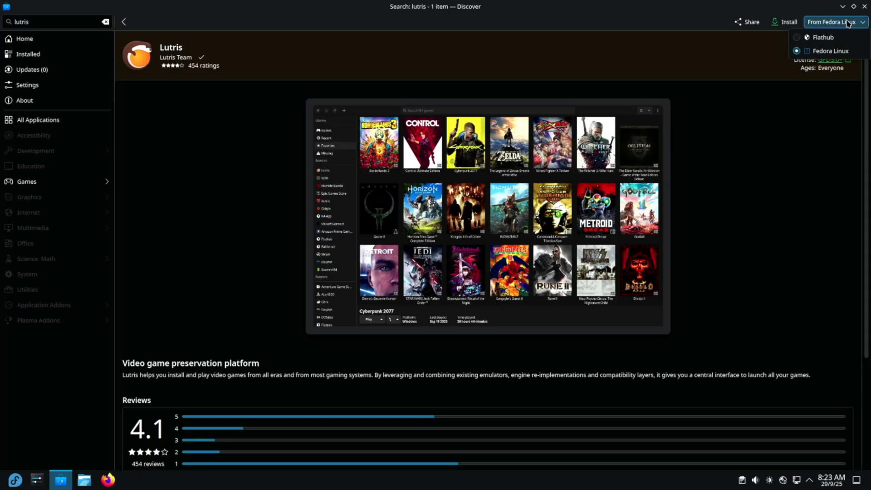
Step: Pick the package source and install Lutris from the Discover search results
{"action": "left_click", "coordinate": [124, 22]}
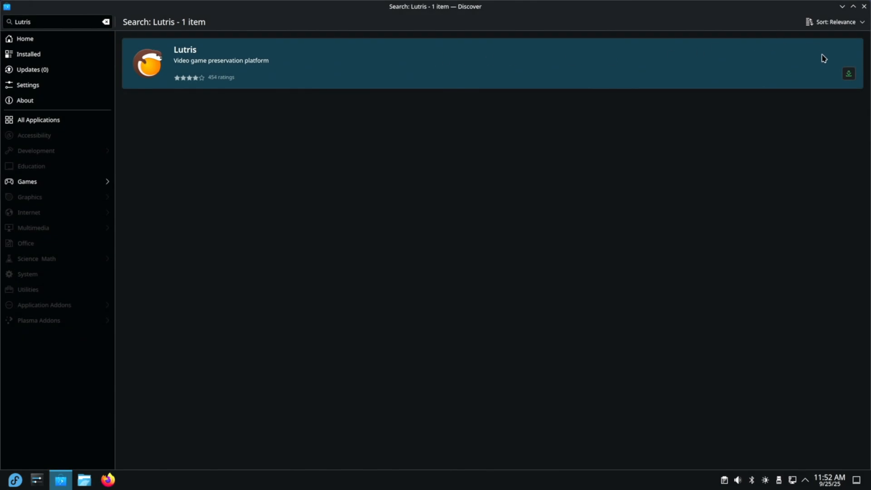
{"action": "left_click", "coordinate": [849, 73]}
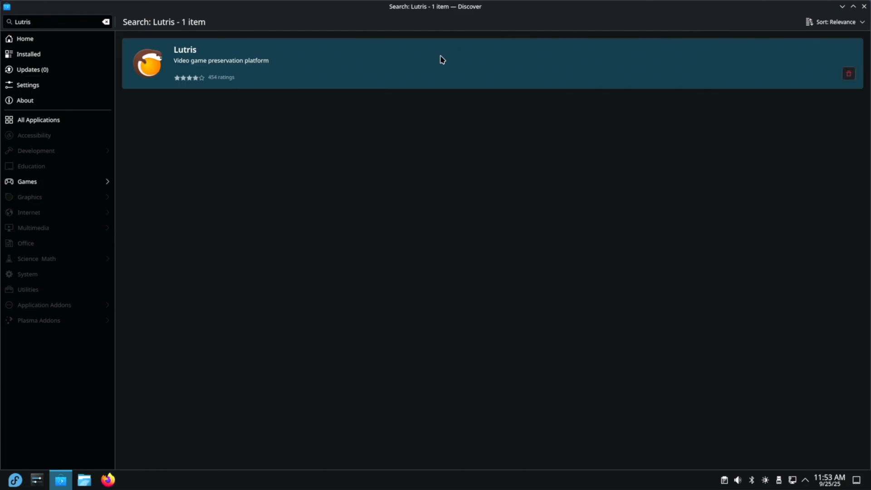
{"action": "left_click", "coordinate": [16, 479]}
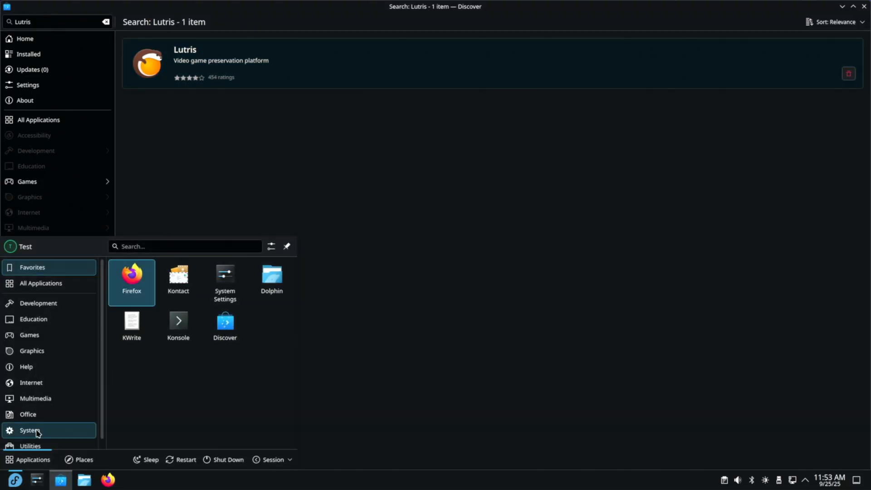
Step: Launch Lutris from the Games category of the KDE application launcher
{"action": "left_click", "coordinate": [29, 335]}
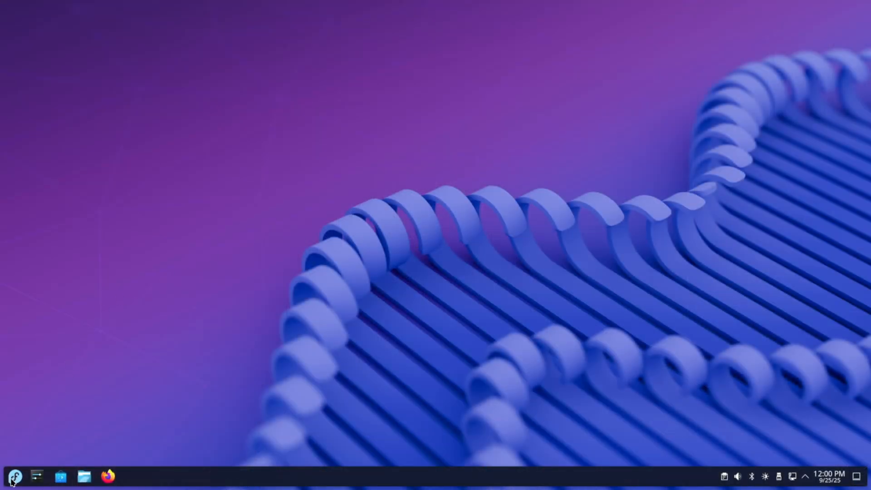
{"action": "left_click", "coordinate": [14, 477]}
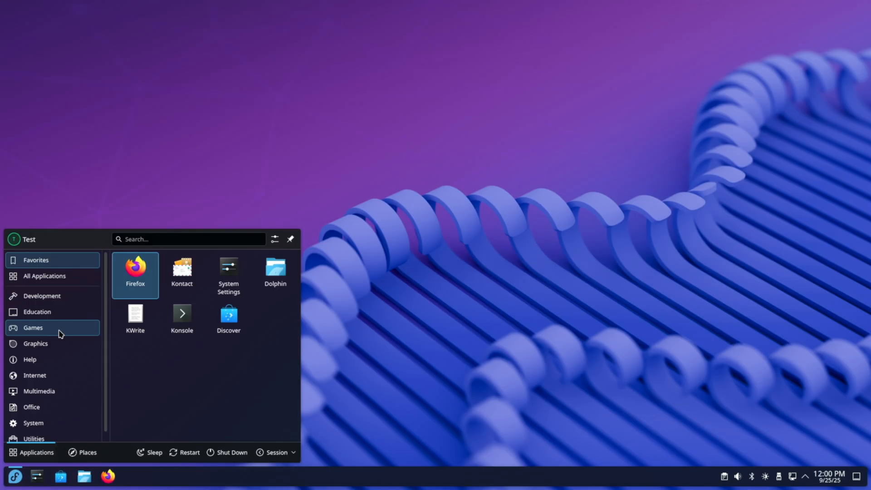
{"action": "left_click", "coordinate": [32, 328]}
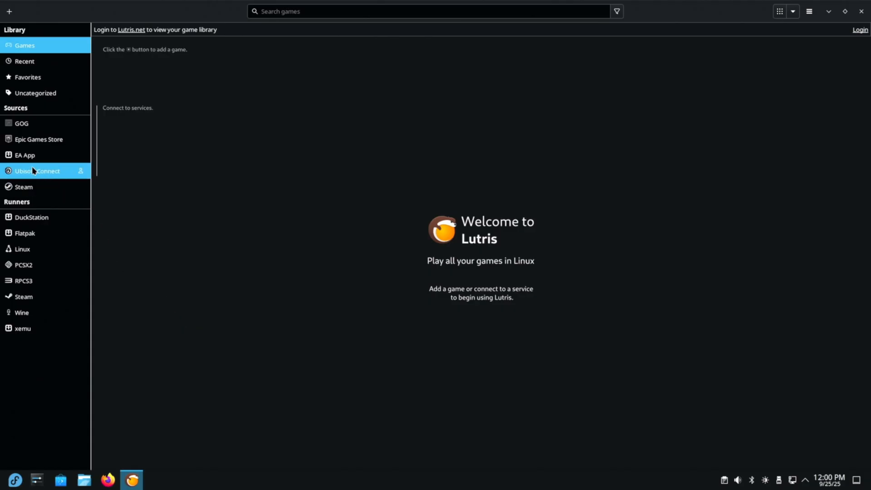
Step: Select the EA App source and start its Standard Wine installer
{"action": "left_click", "coordinate": [25, 155]}
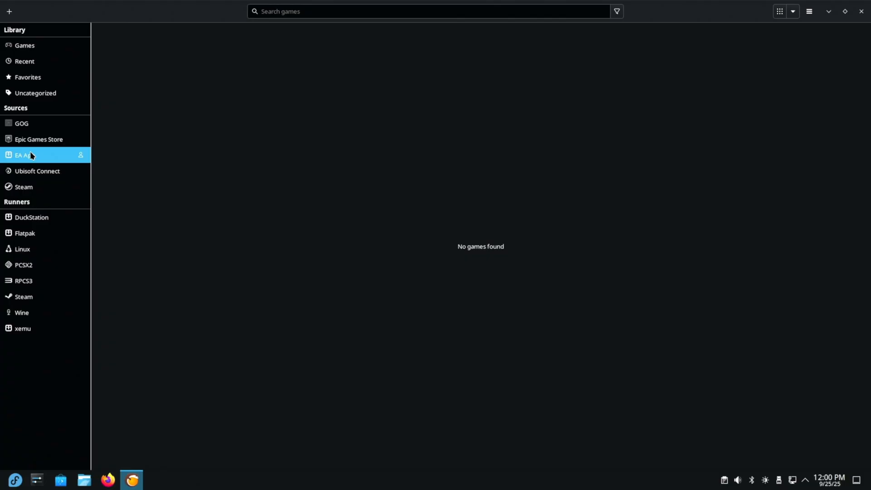
{"action": "mouse_move", "coordinate": [81, 160]}
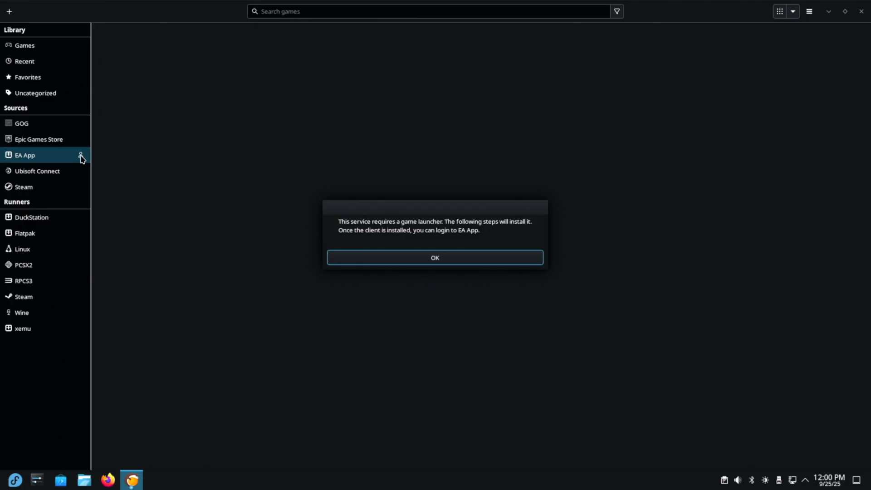
{"action": "left_click", "coordinate": [435, 257]}
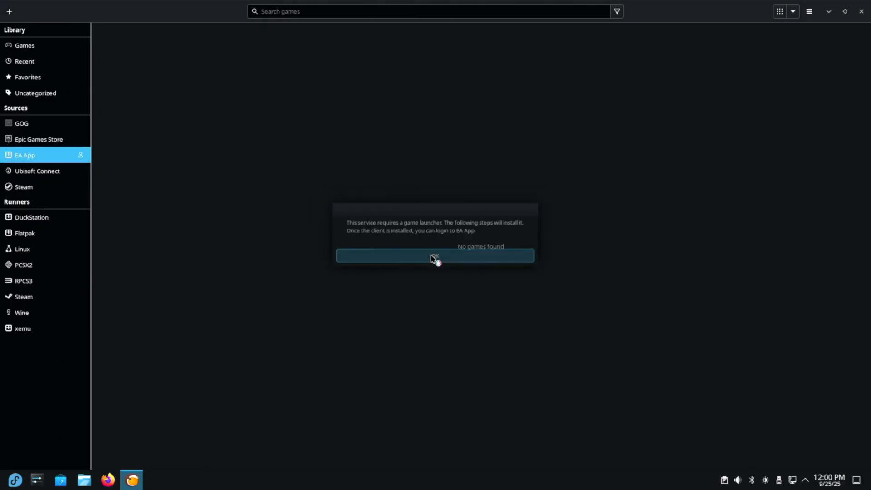
{"action": "left_click", "coordinate": [435, 256]}
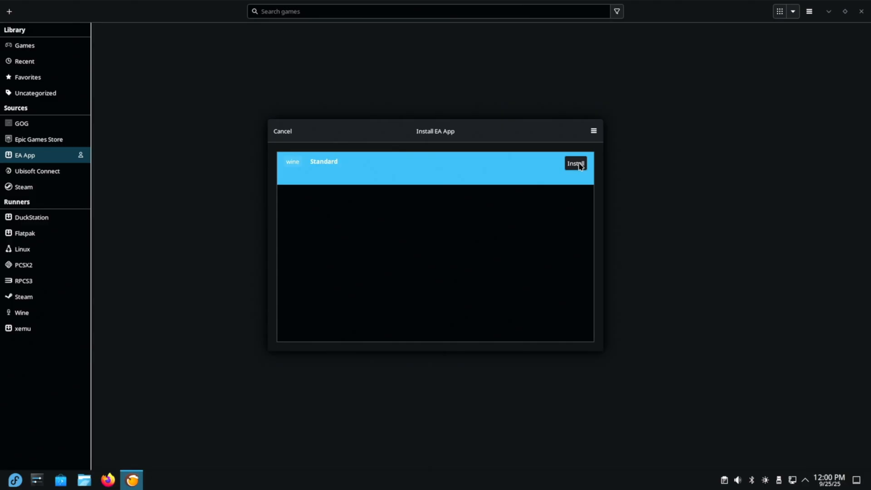
{"action": "left_click", "coordinate": [575, 163]}
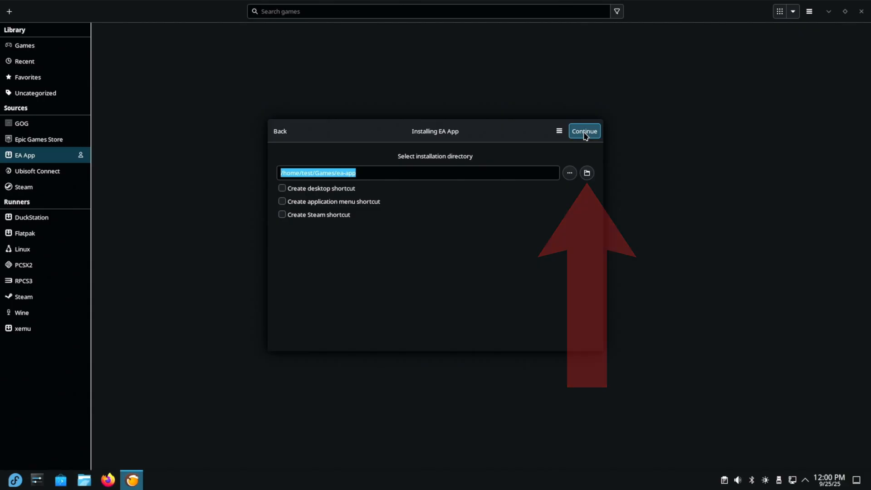
Step: Accept the default folder, download and run the EA App setup, then close the finished installer
{"action": "left_click", "coordinate": [583, 131]}
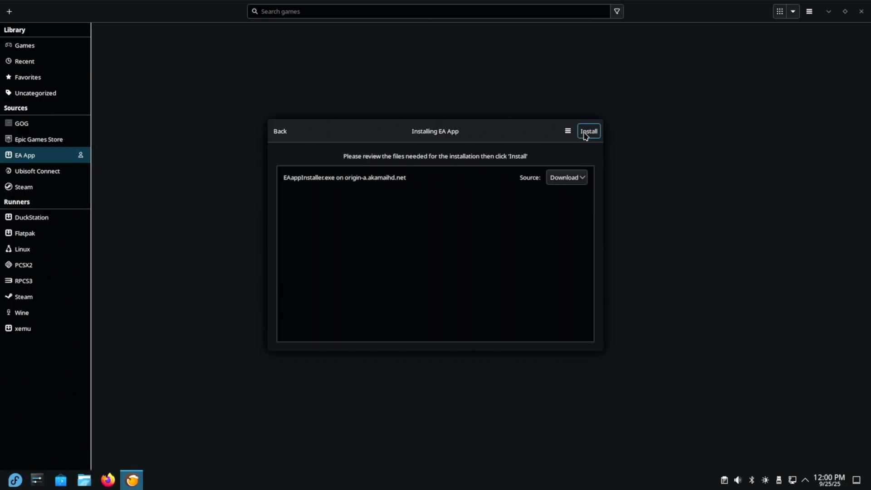
{"action": "left_click", "coordinate": [588, 131]}
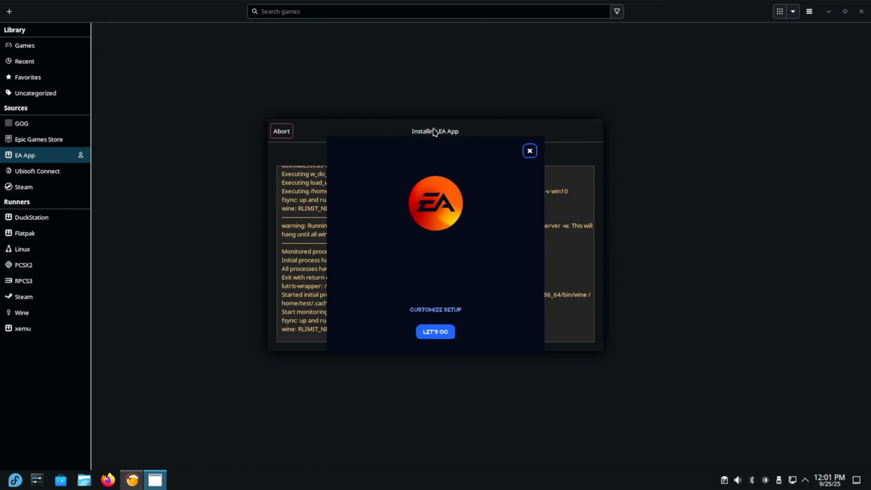
{"action": "left_click", "coordinate": [435, 331]}
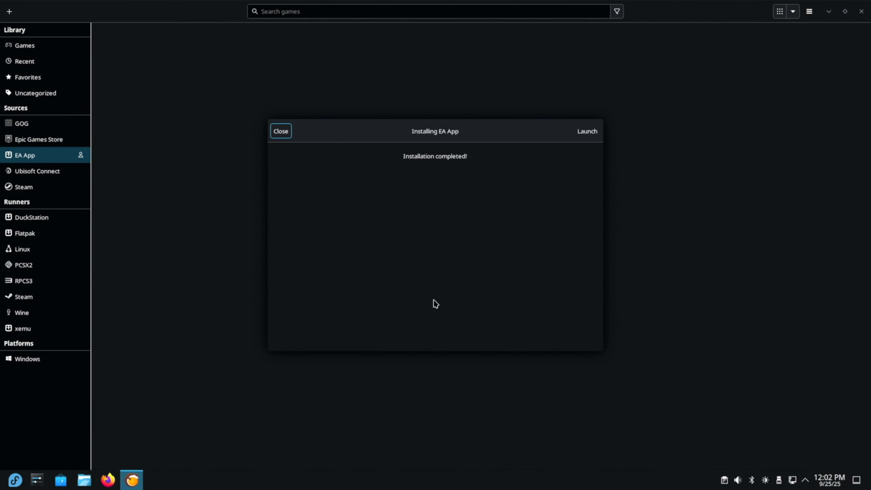
{"action": "mouse_move", "coordinate": [435, 126]}
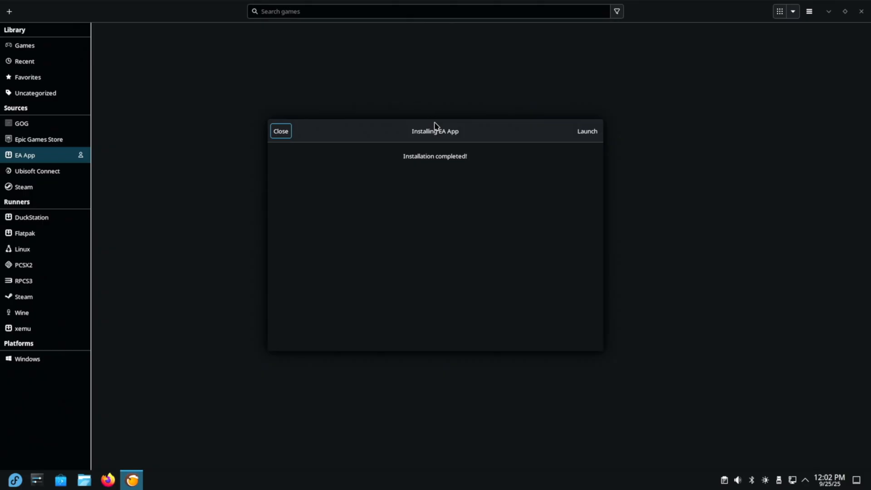
{"action": "mouse_move", "coordinate": [281, 134]}
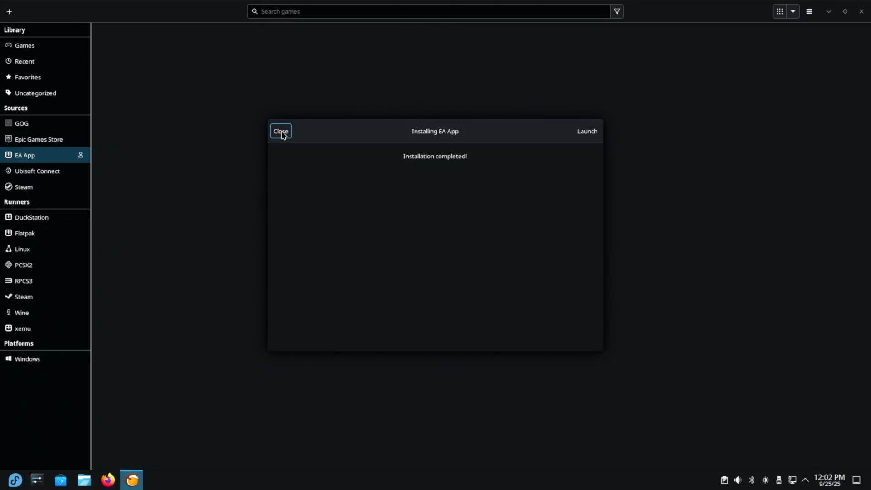
{"action": "left_click", "coordinate": [281, 131]}
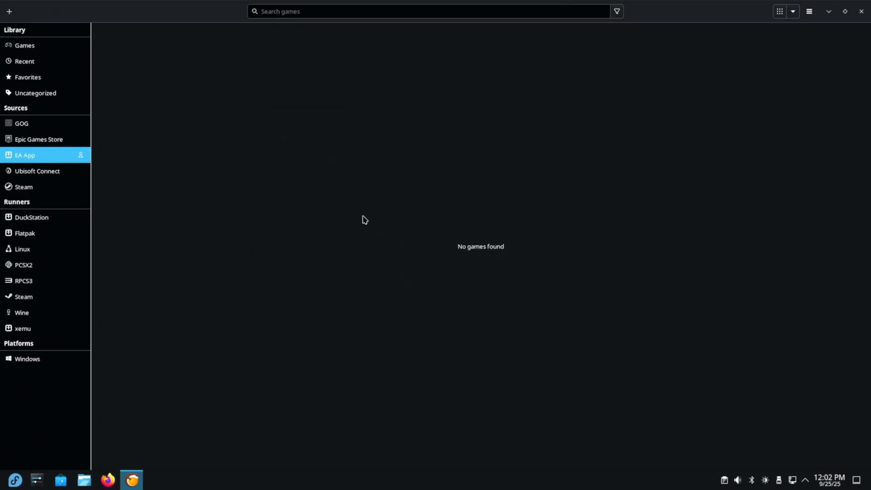
Step: Launch the EA App from the Lutris games library with Play
{"action": "left_click", "coordinate": [24, 45]}
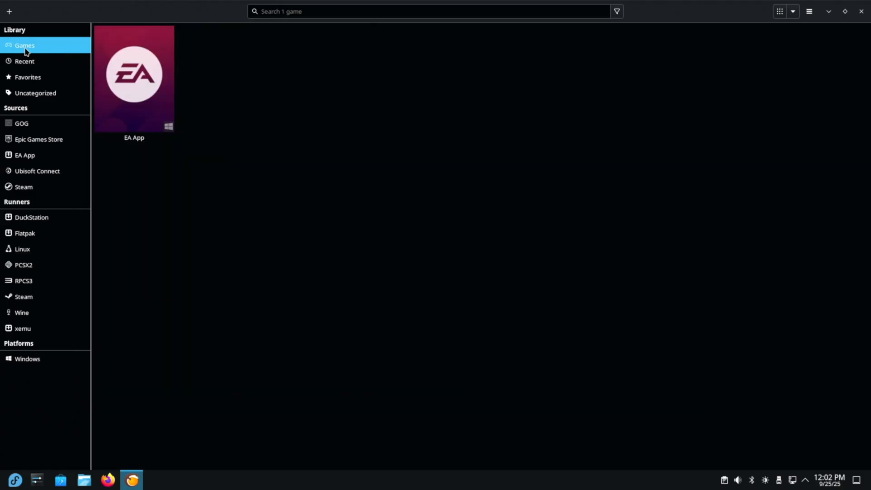
{"action": "mouse_move", "coordinate": [427, 231]}
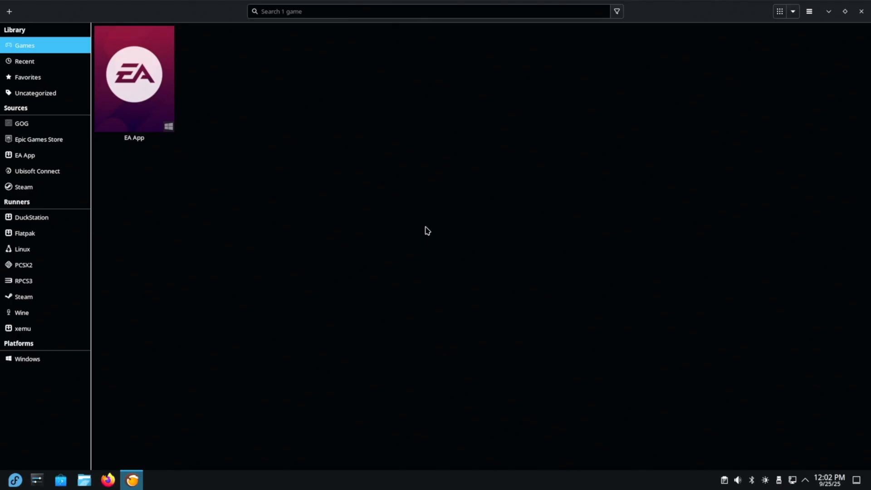
{"action": "mouse_move", "coordinate": [135, 96]}
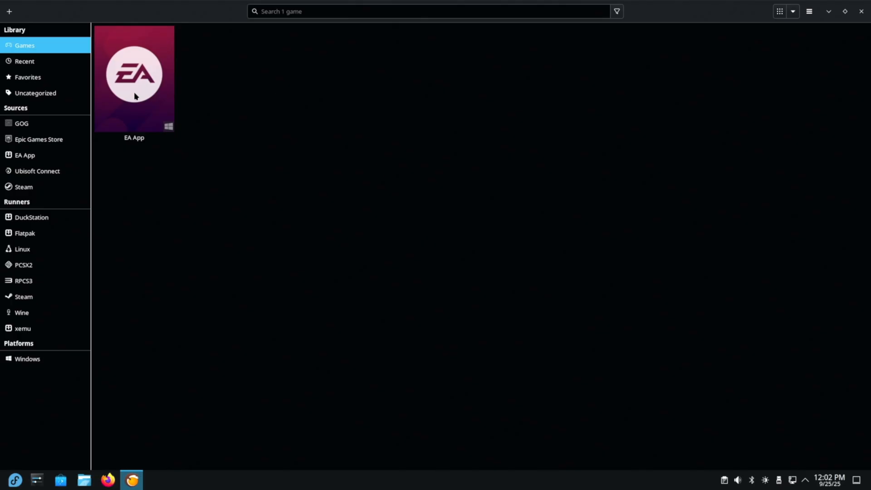
{"action": "left_click", "coordinate": [133, 78]}
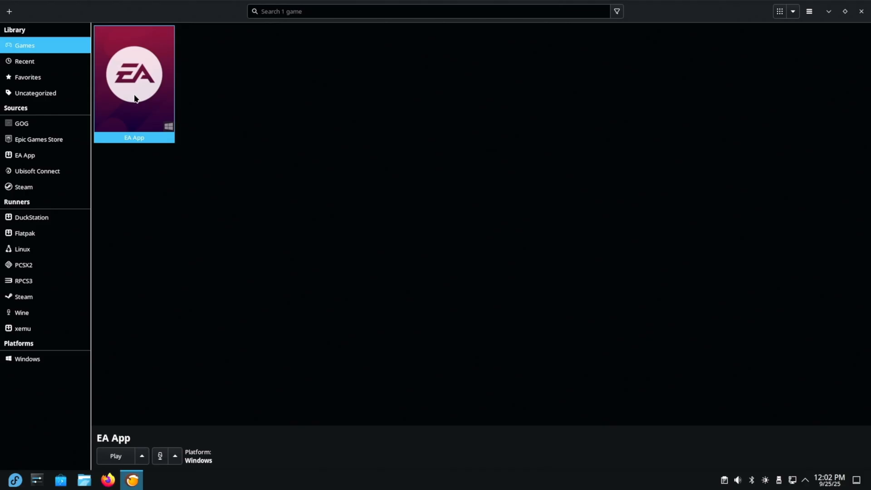
{"action": "mouse_move", "coordinate": [120, 282]}
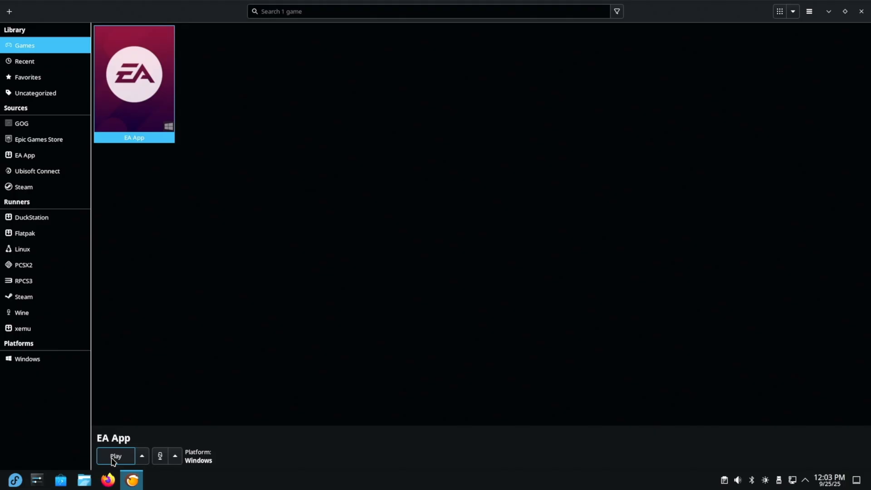
{"action": "left_click", "coordinate": [116, 456]}
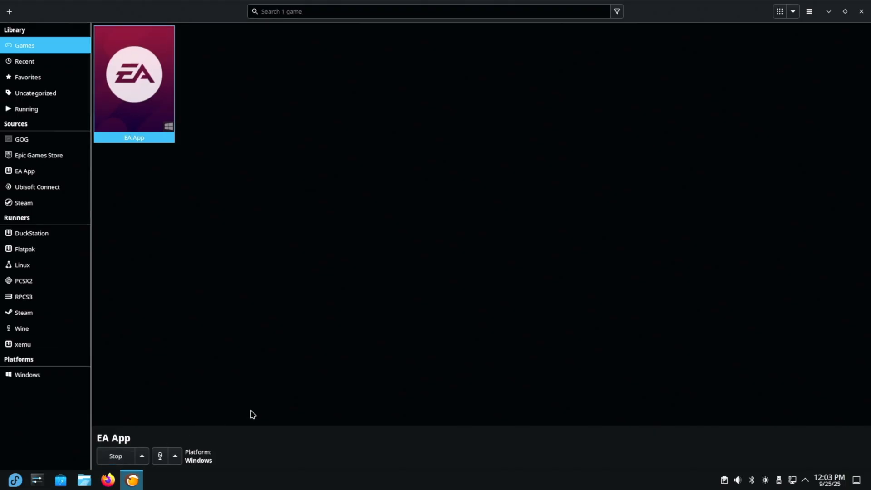
{"action": "mouse_move", "coordinate": [437, 236]}
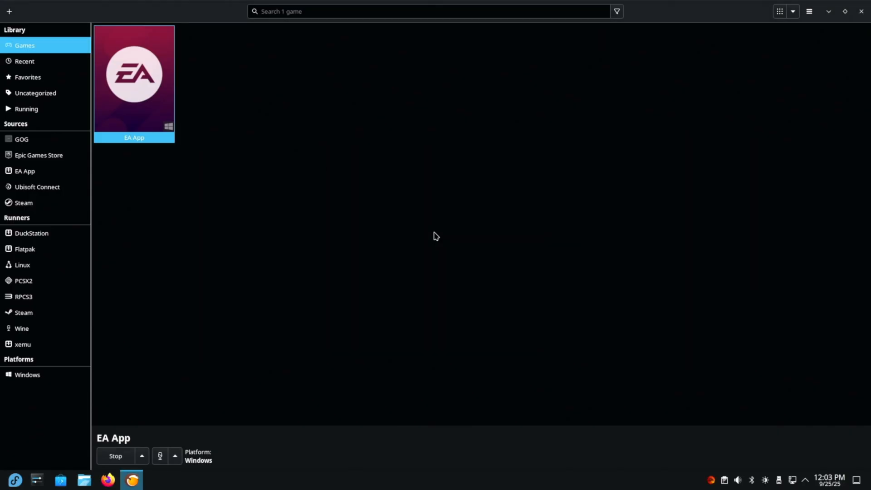
Step: Start downloading The Sims 4 from the EA Library, accepting default options and terms
{"action": "double_click", "coordinate": [134, 75]}
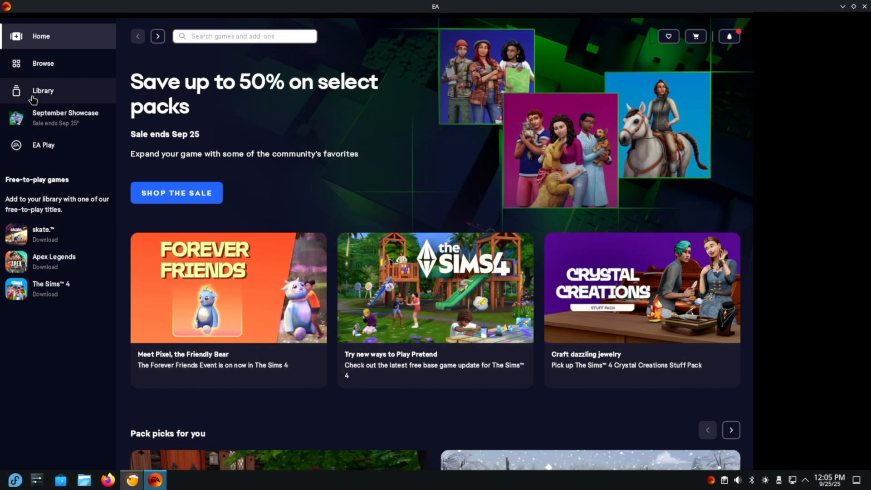
{"action": "left_click", "coordinate": [43, 91]}
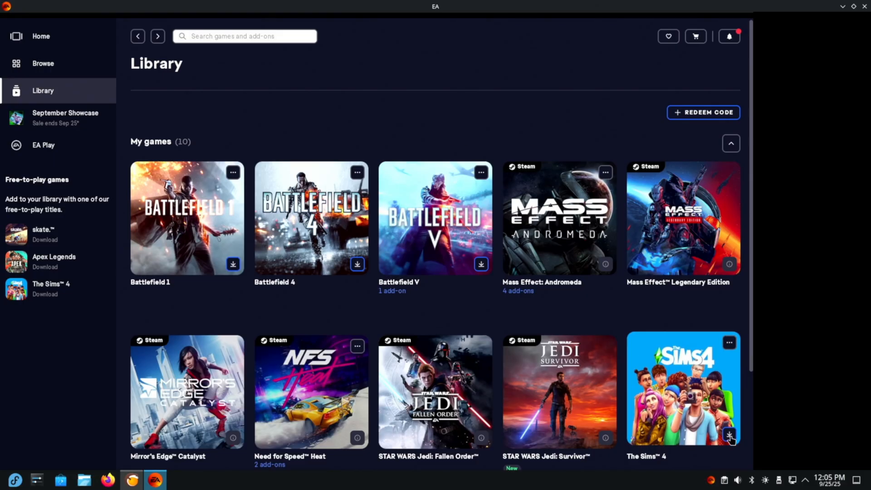
{"action": "left_click", "coordinate": [729, 438]}
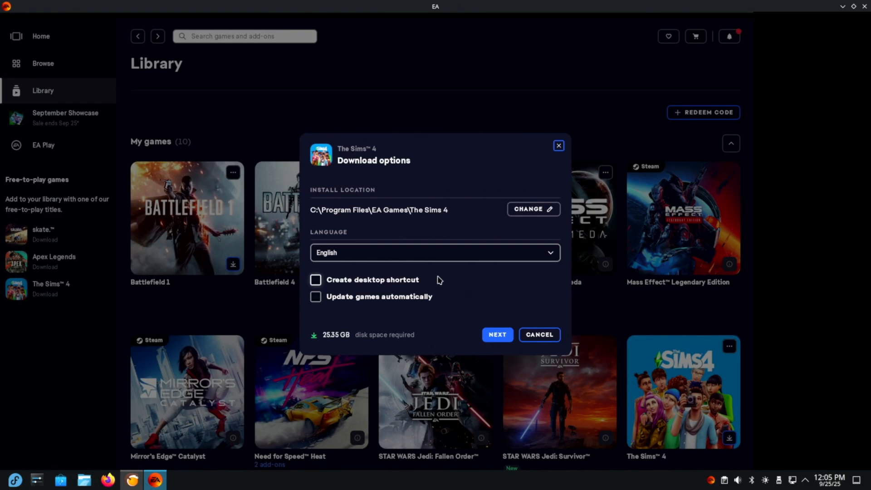
{"action": "left_click", "coordinate": [496, 335]}
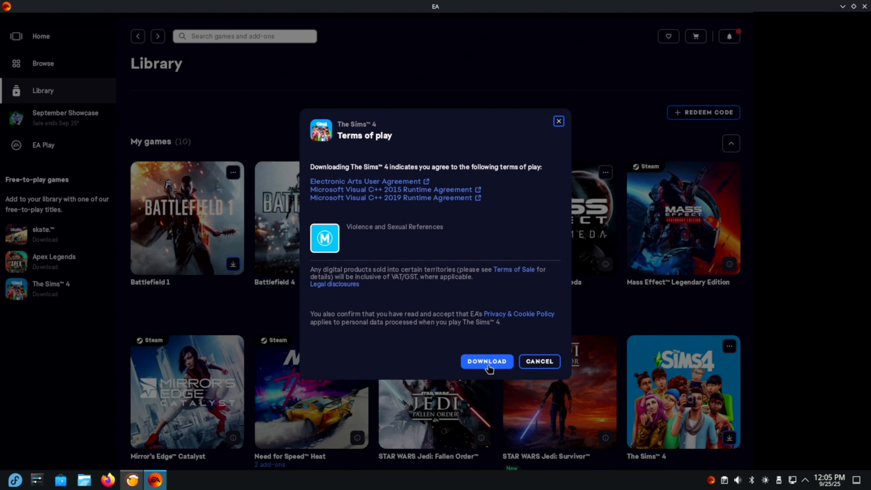
{"action": "left_click", "coordinate": [486, 361]}
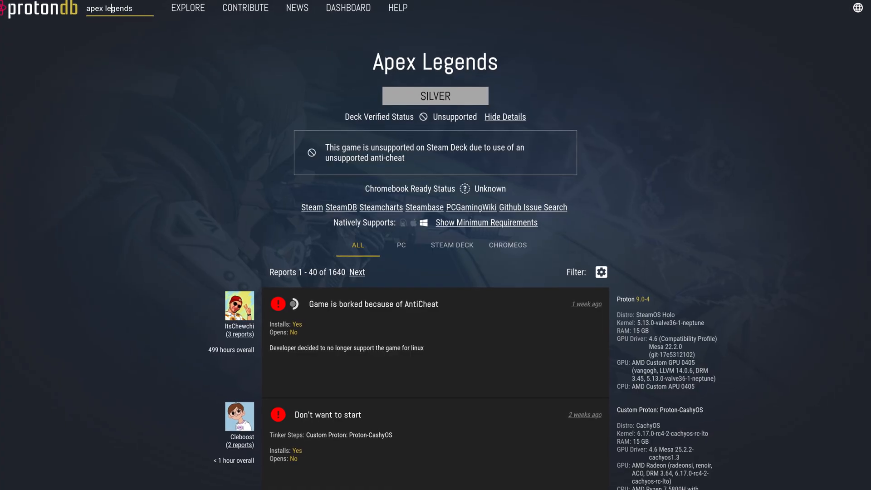
{"action": "scroll", "scroll_direction": "up", "scroll_amount": 3}
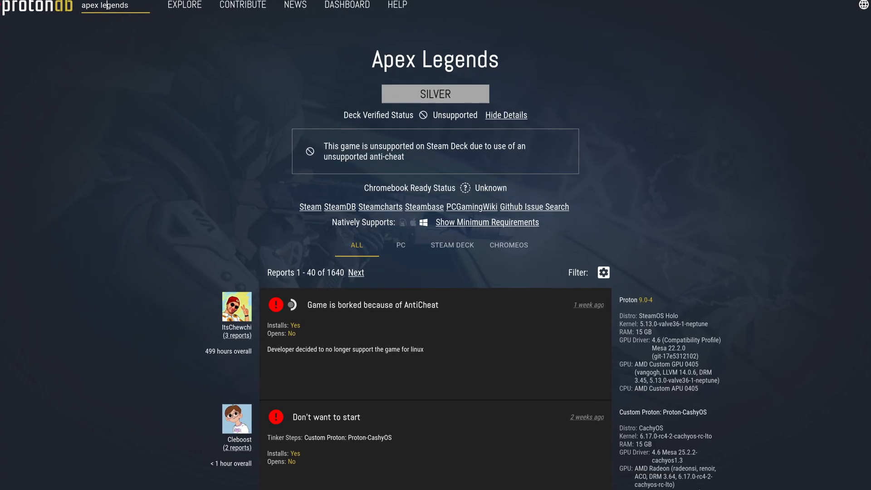
{"action": "scroll", "scroll_direction": "up", "scroll_amount": 3}
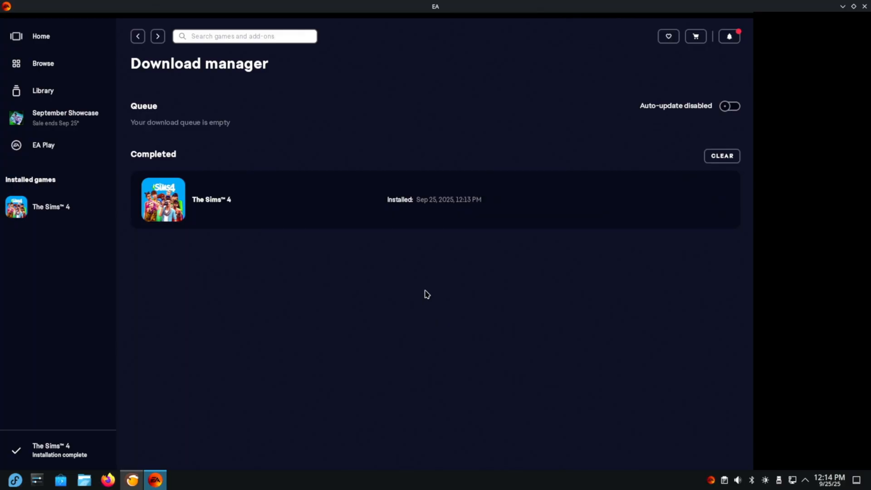
Step: Check the Download manager, then launch The Sims 4 from the EA Library
{"action": "left_click", "coordinate": [43, 90]}
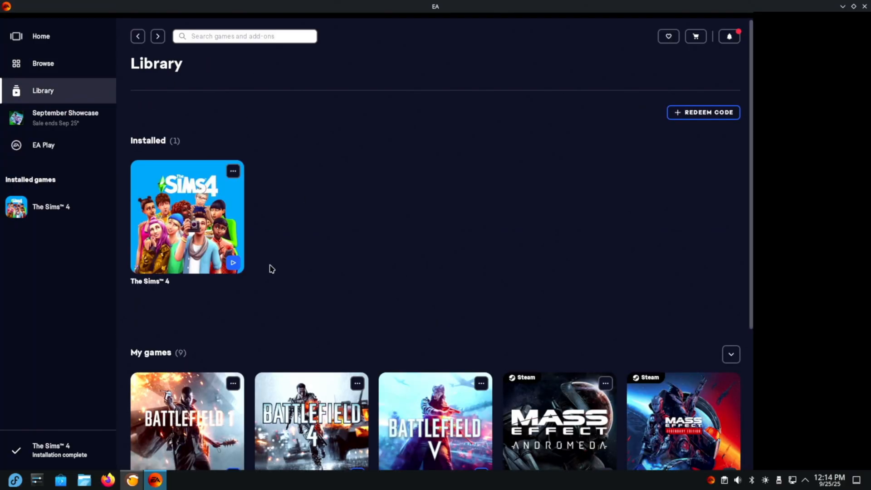
{"action": "left_click", "coordinate": [131, 480]}
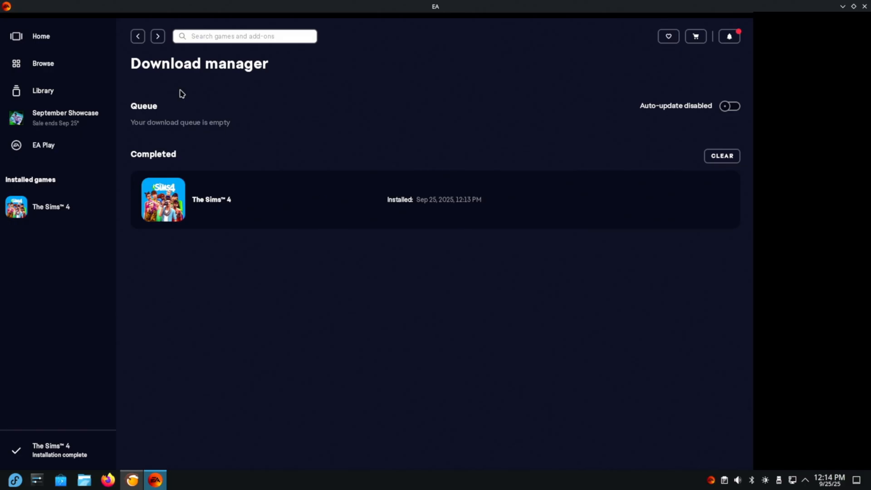
{"action": "left_click", "coordinate": [43, 91]}
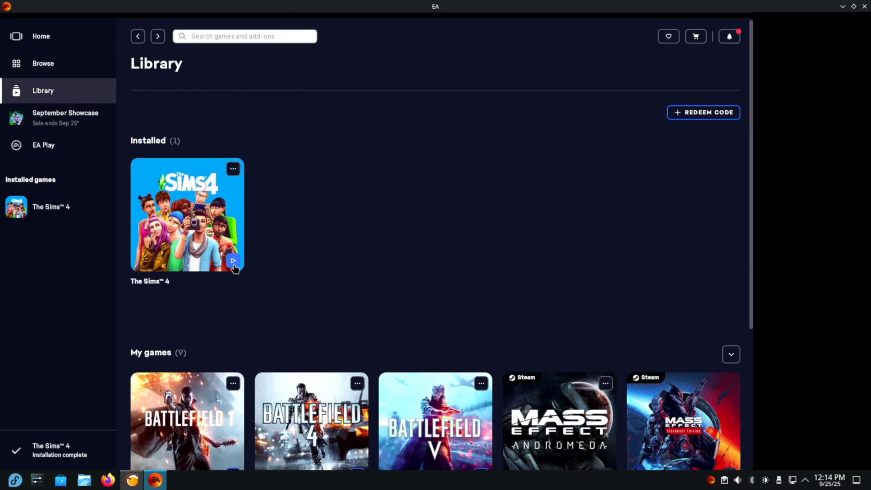
{"action": "left_click", "coordinate": [233, 260]}
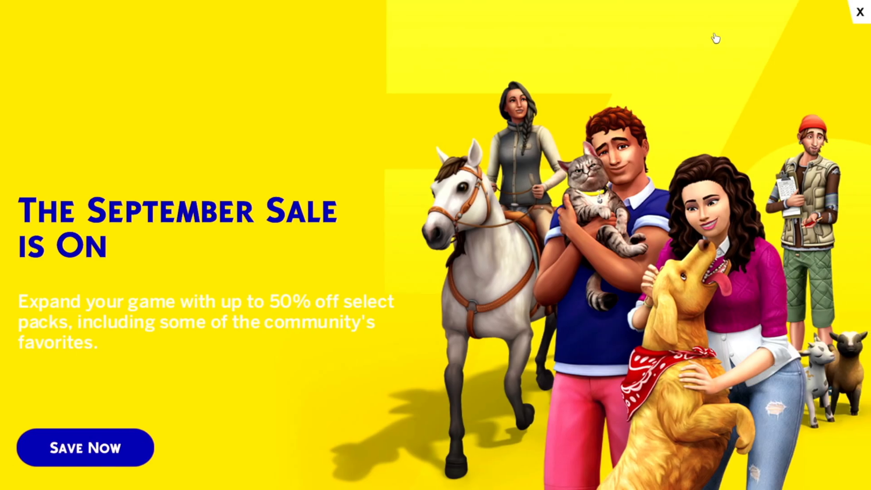
Step: Dismiss the September sale advert and Mod Impacts notice to reach the main menu
{"action": "left_click", "coordinate": [861, 11]}
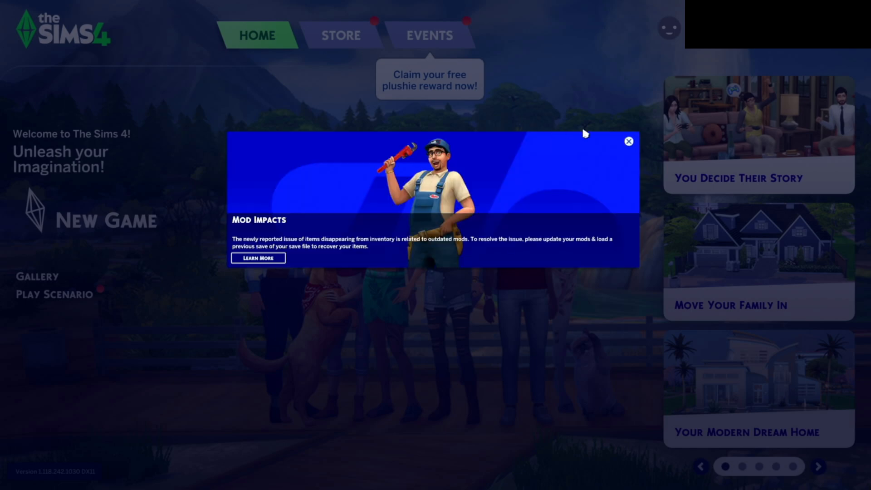
{"action": "left_click", "coordinate": [629, 142]}
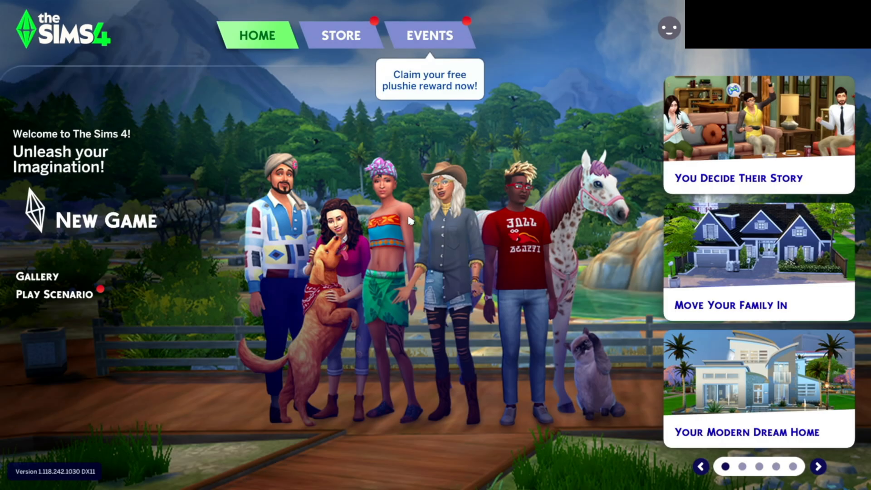